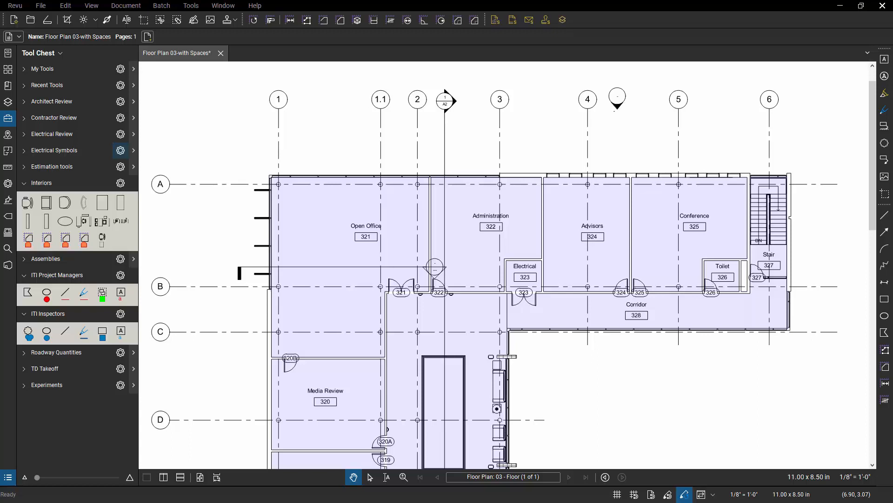
mouse_move(257, 162)
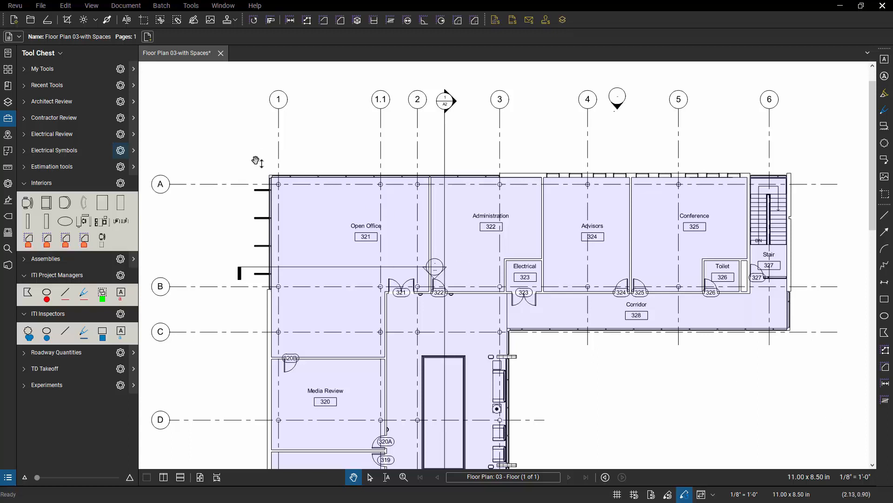
mouse_move(242, 120)
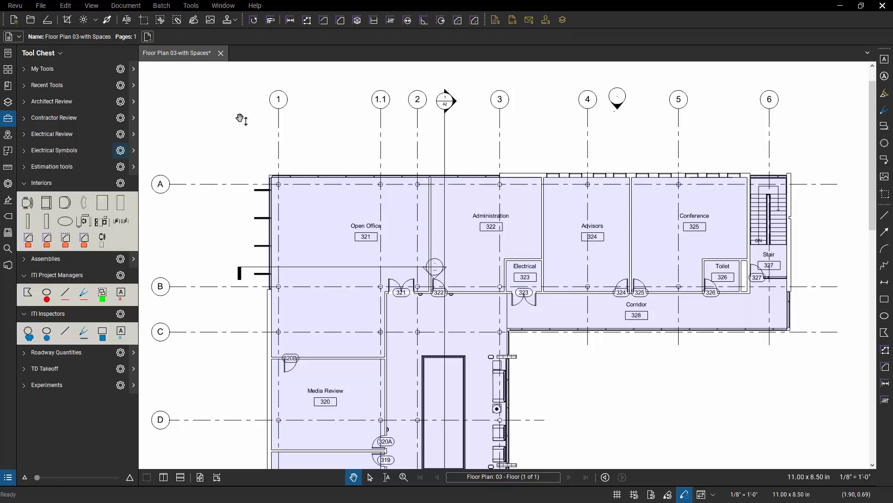
mouse_move(234, 129)
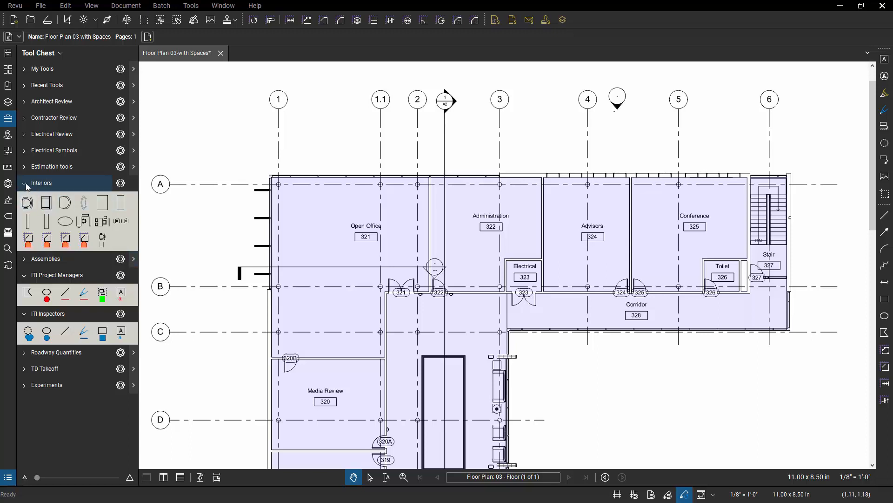
- Collapse the Interiors and ITI Inspectors tool sets so only their names show
left_click(26, 183)
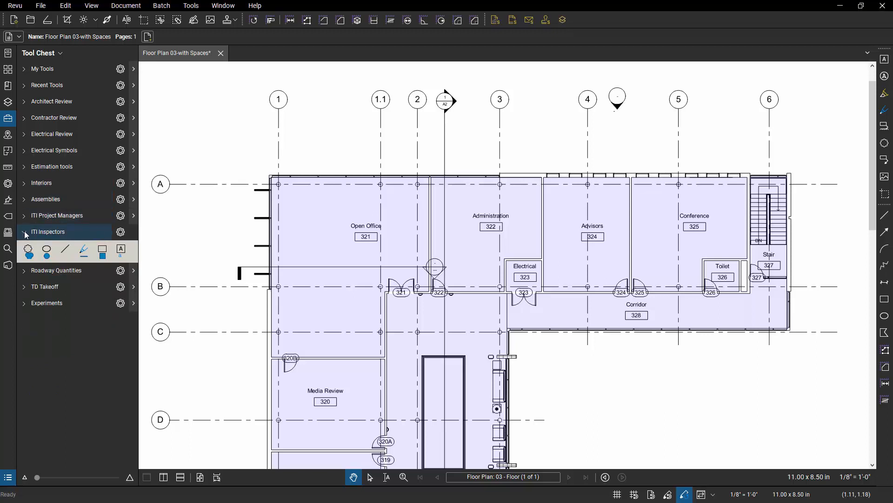
left_click(25, 231)
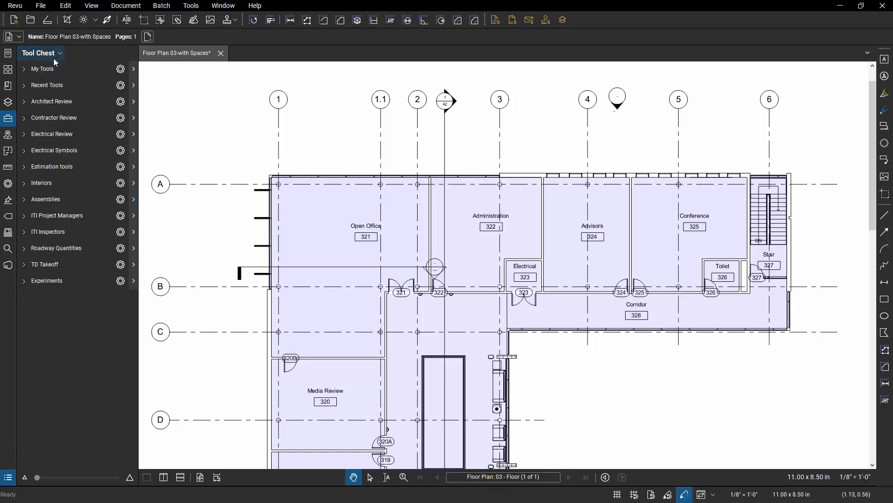
- Add a new tool set titled 'YouTube-Punclist' via Manage Tool Sets
left_click(60, 52)
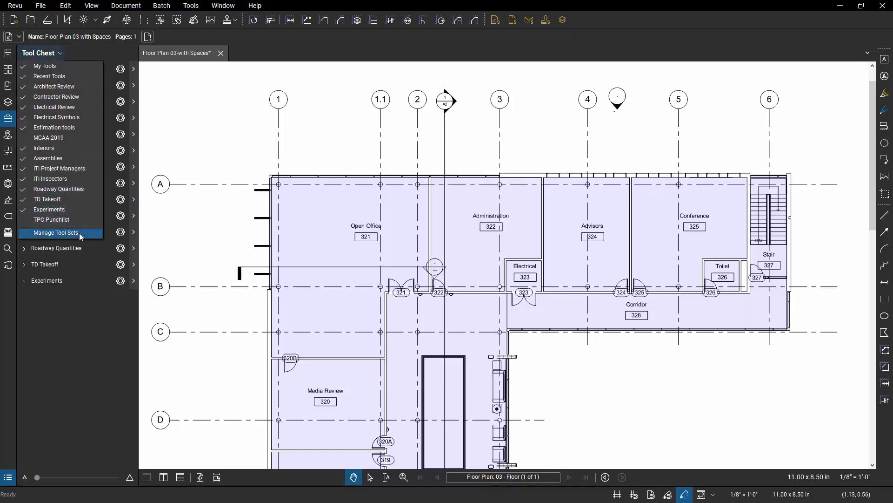
left_click(55, 235)
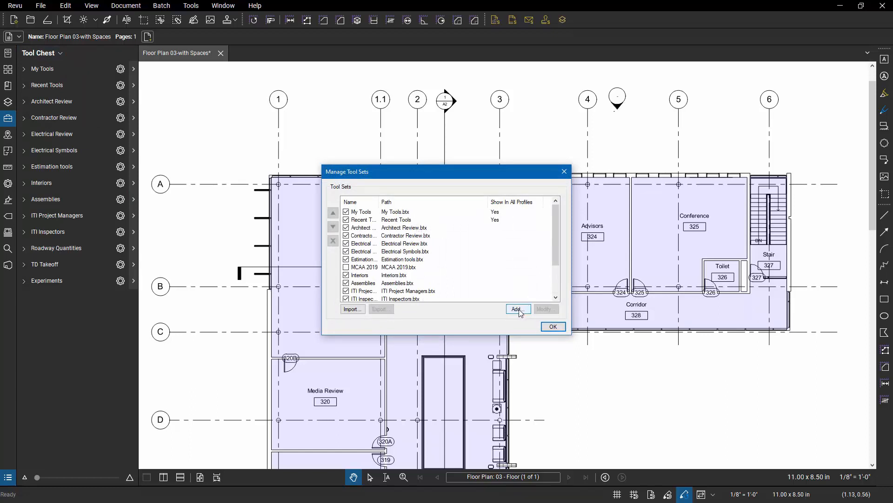
left_click(519, 309)
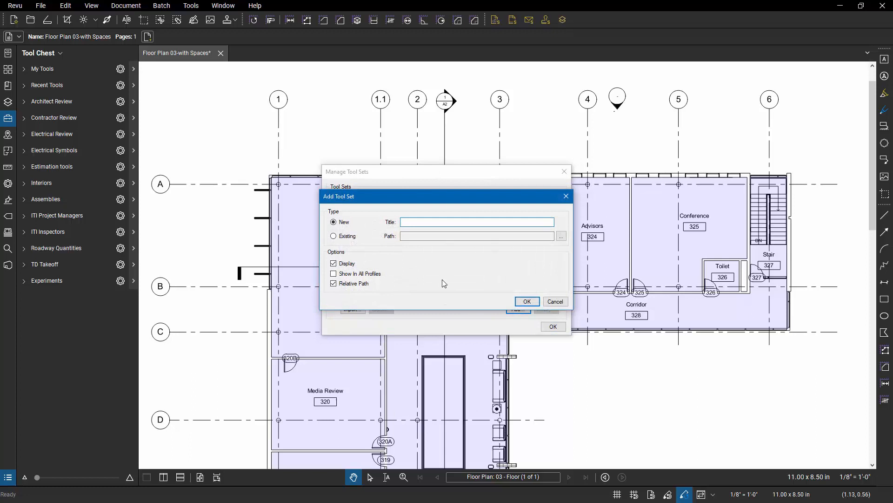
type("YouTu")
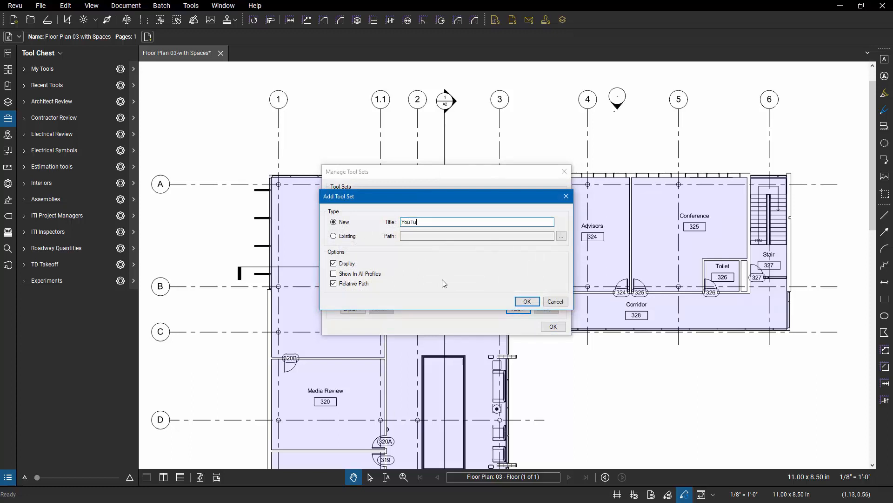
type("be-P")
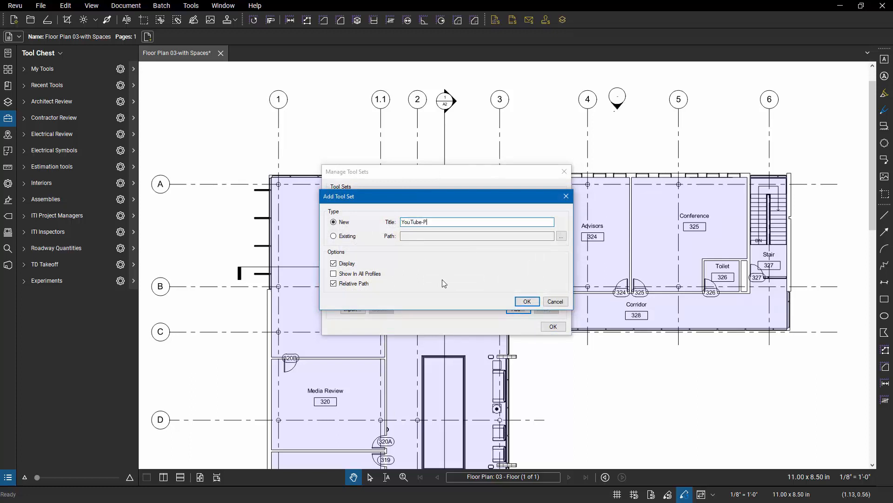
type("unclist")
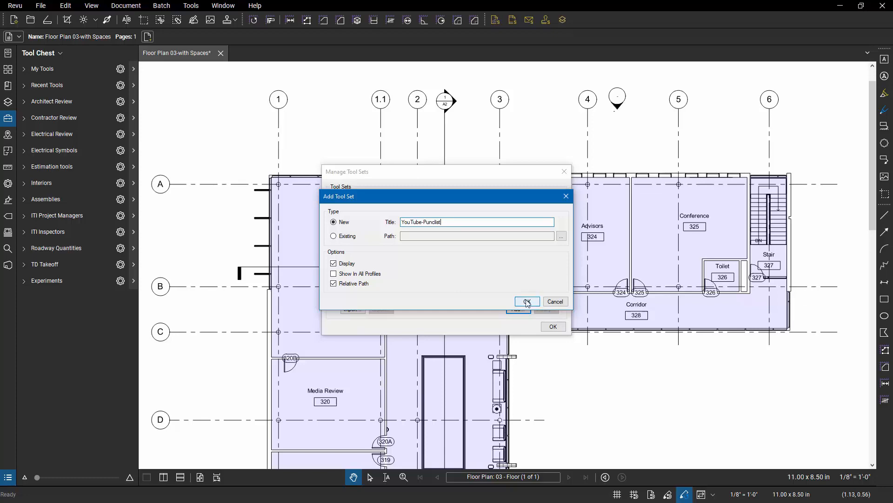
left_click(525, 301)
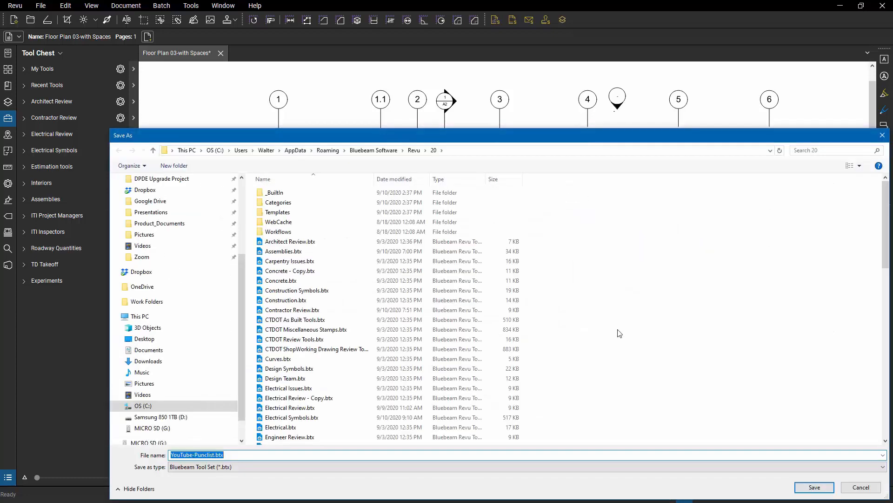
- Save the new YouTube-Punclist tool set as its own BTX file
left_click(399, 149)
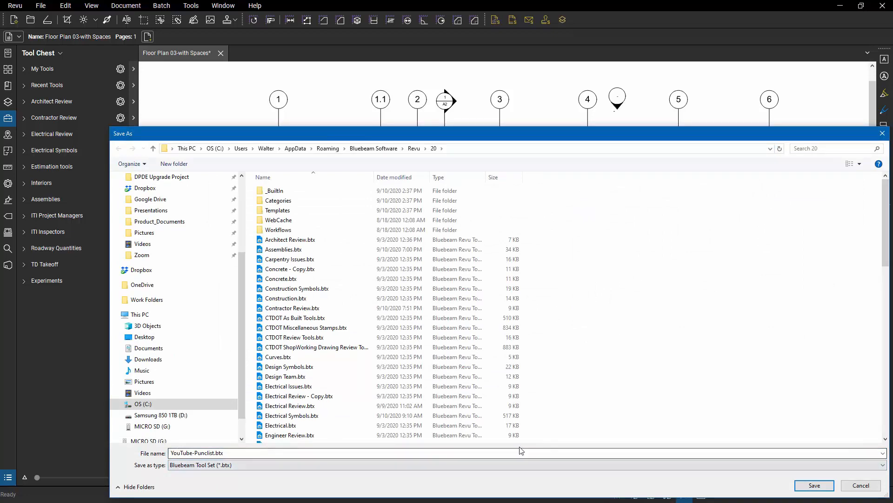
left_click(814, 485)
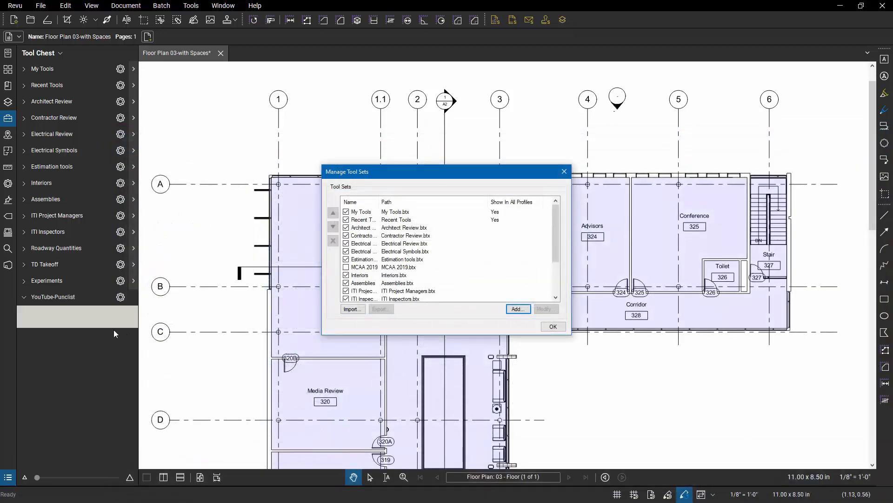
mouse_move(78, 315)
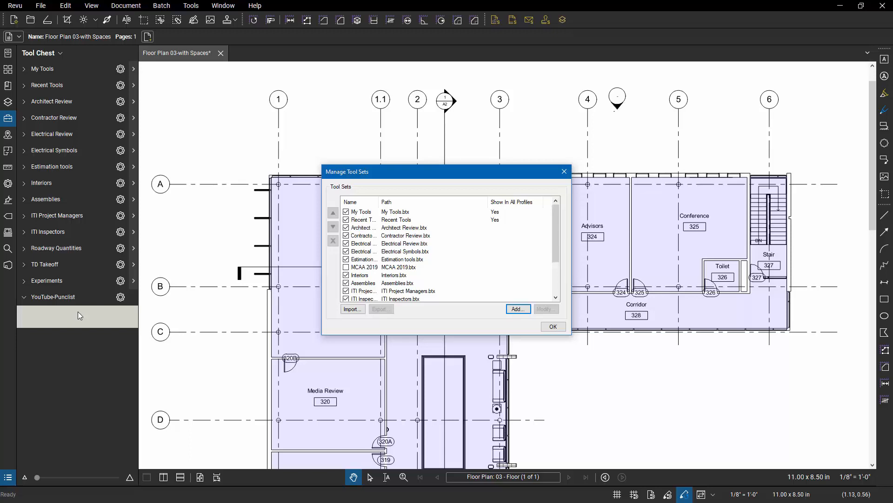
- Select YouTube-Punclist in Manage Tool Sets and bring up its Modify dialog
scroll("down", 3)
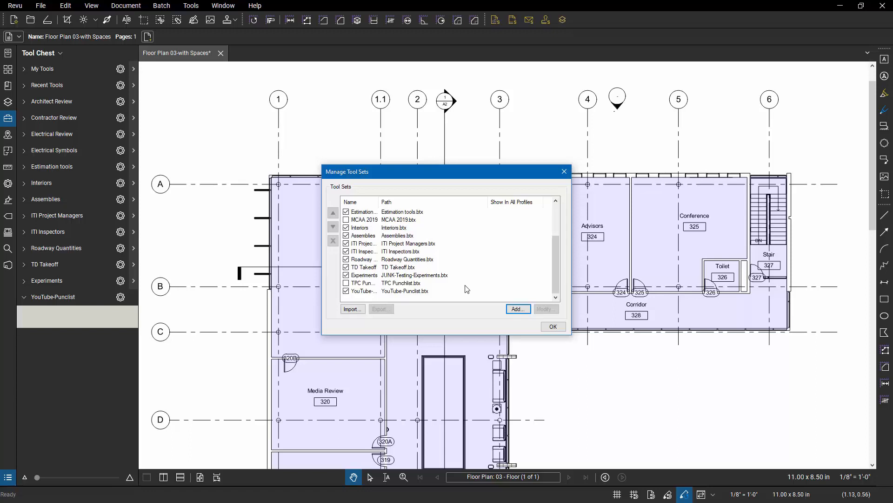
mouse_move(418, 297)
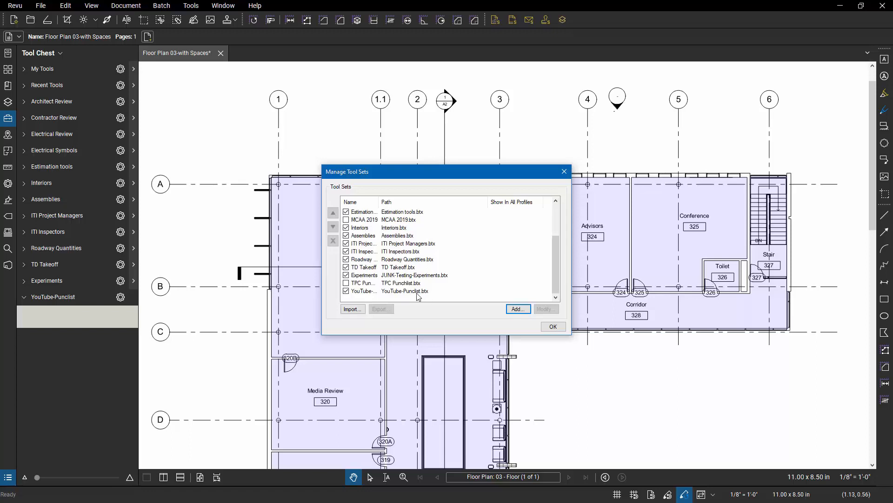
mouse_move(497, 199)
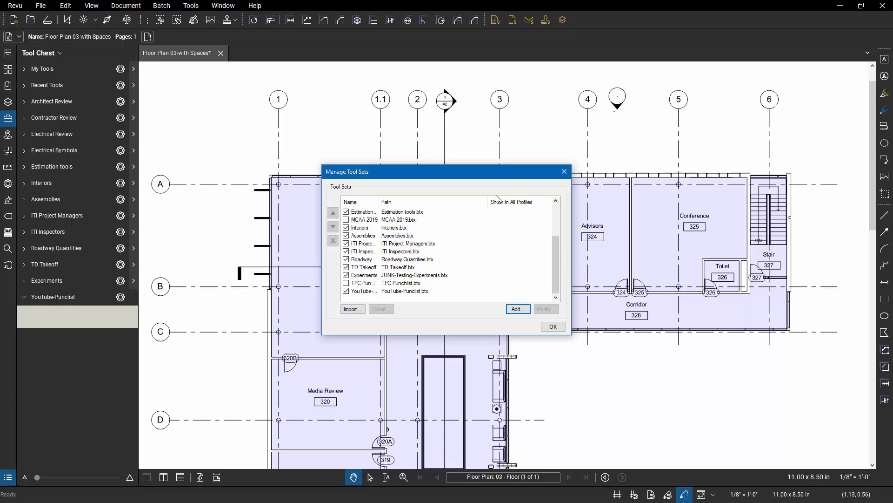
left_click(544, 309)
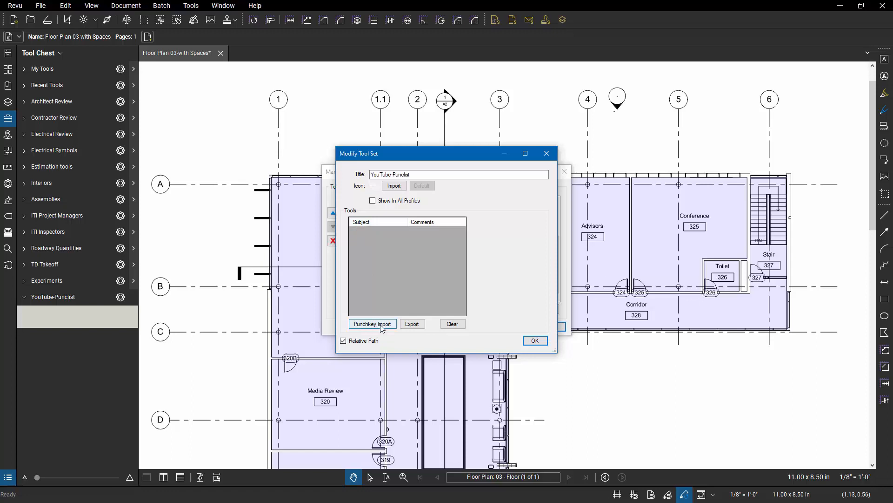
mouse_move(390, 329)
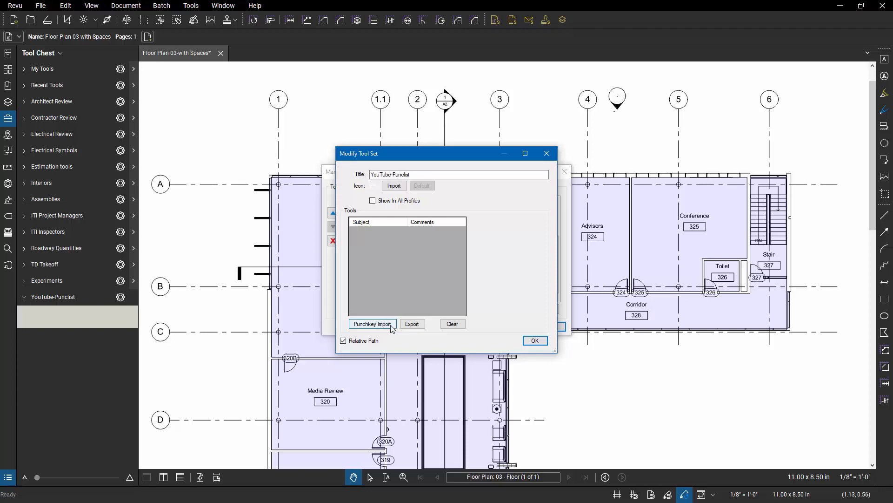
- Punchkey-import Toolset-Template-Punchlist-Example.csv, adding symbols C1 through X4
left_click(372, 324)
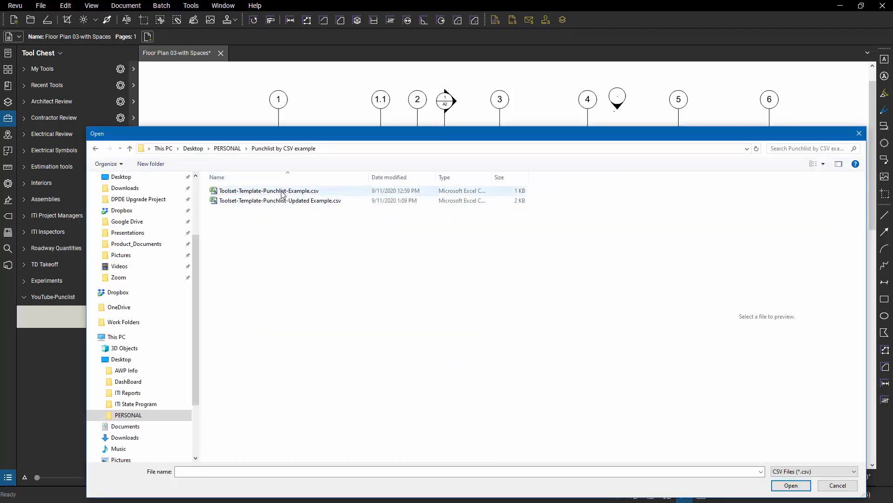
left_click(268, 190)
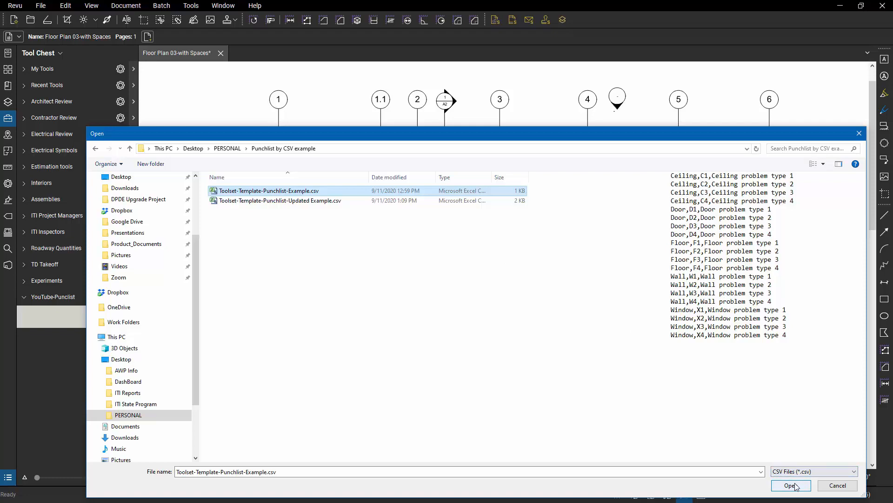
left_click(790, 485)
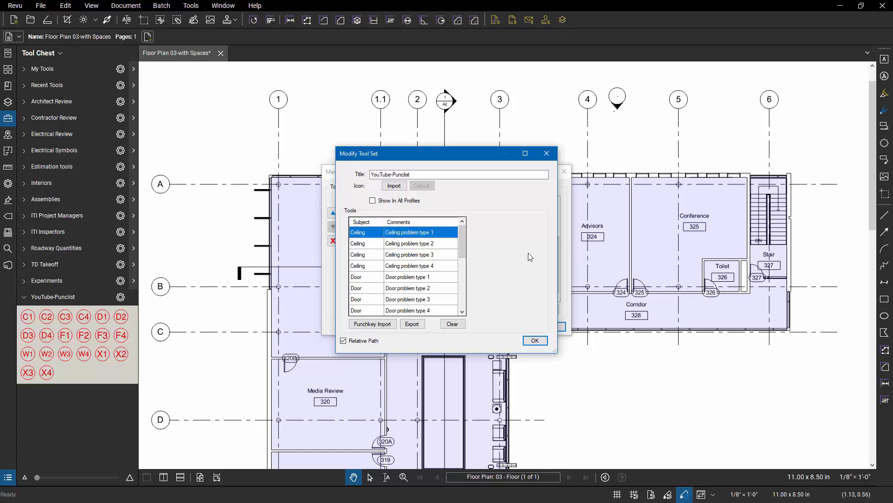
mouse_move(524, 242)
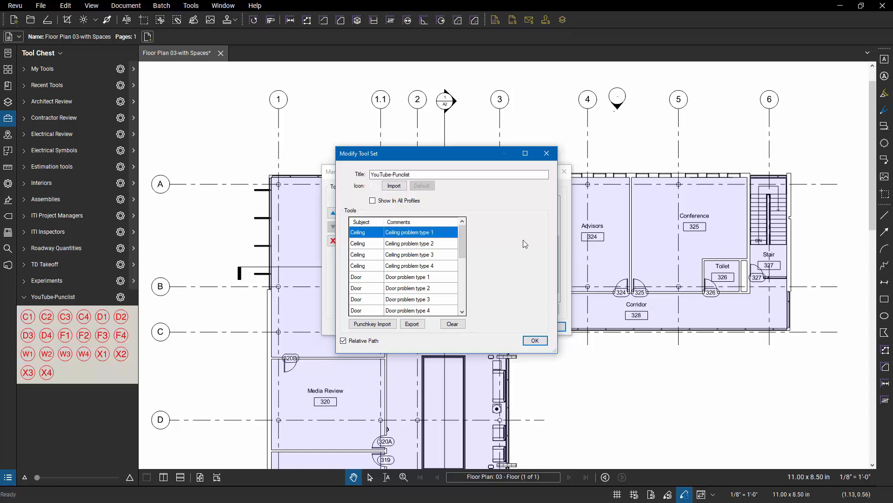
mouse_move(424, 296)
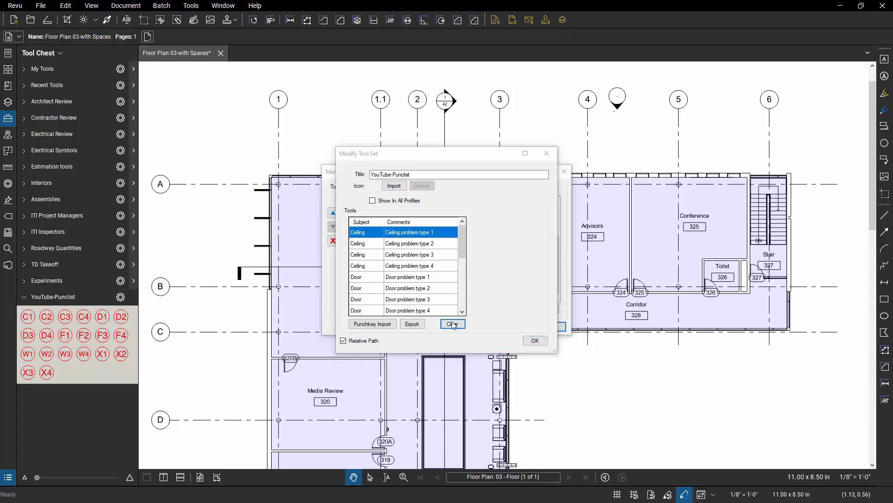
- Clear the set and re-import Toolset-Template-Punchlist-Updated Example.csv for symbols C1 through X7
left_click(452, 324)
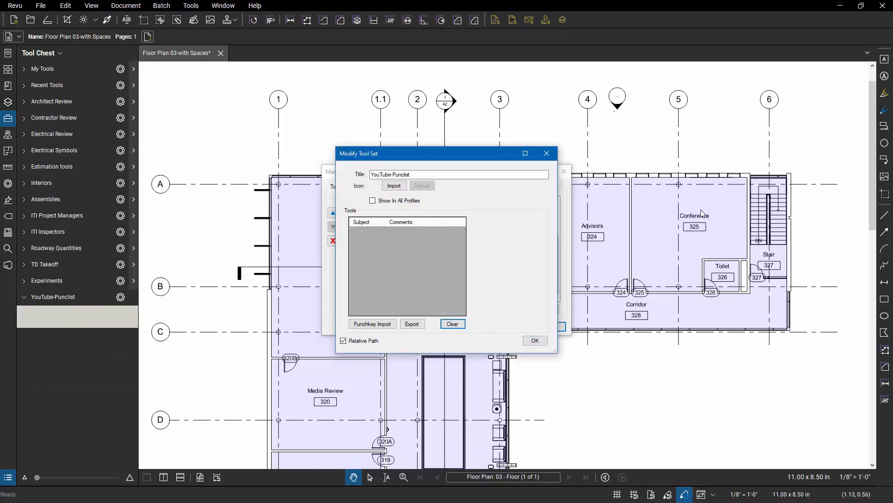
mouse_move(401, 316)
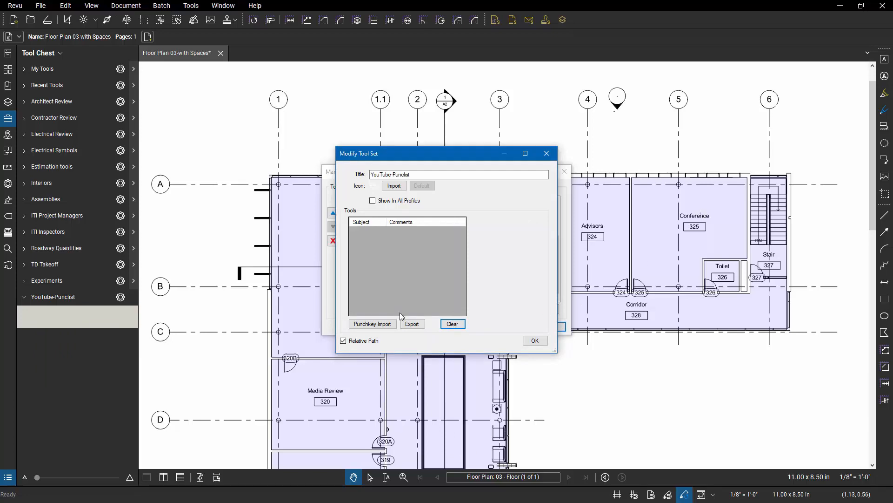
mouse_move(372, 324)
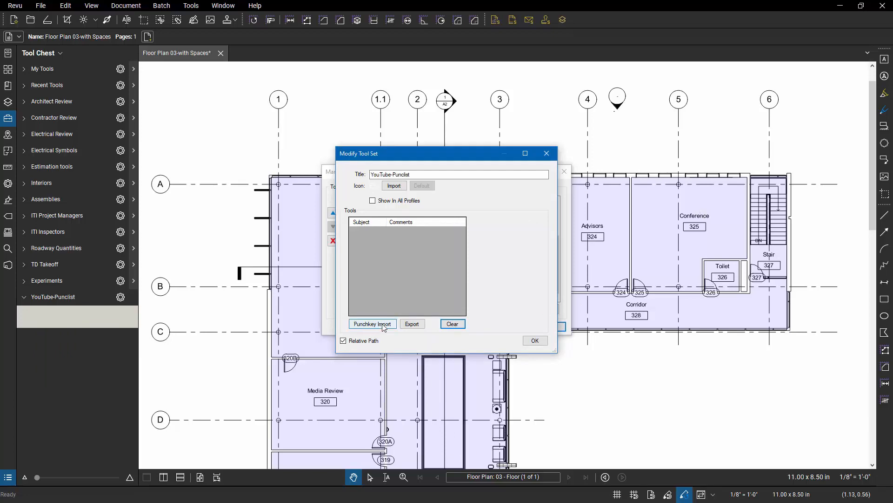
left_click(372, 324)
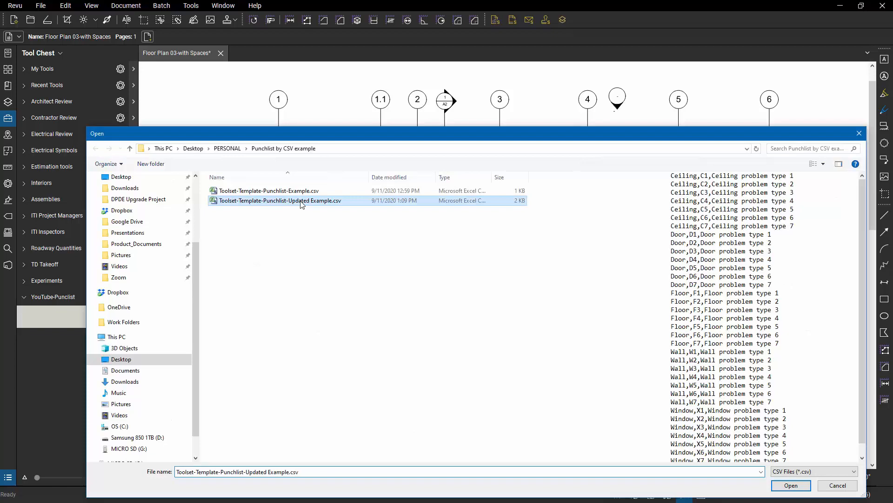
mouse_move(473, 357)
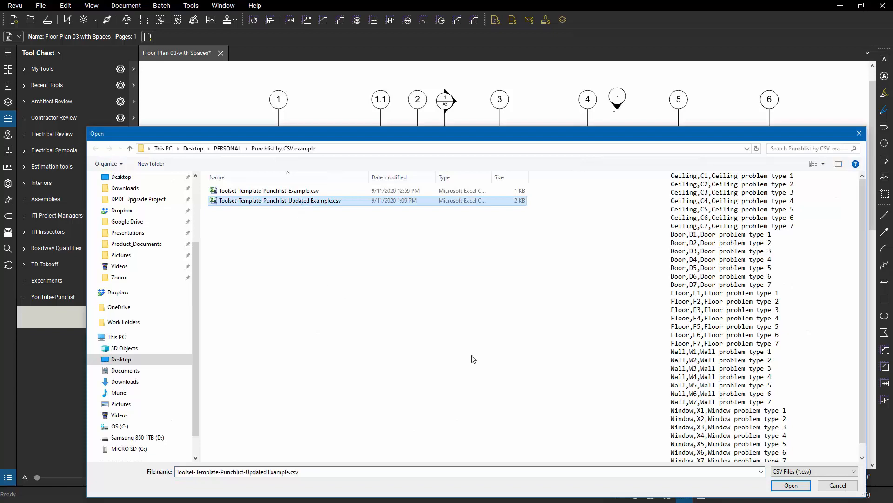
left_click(790, 485)
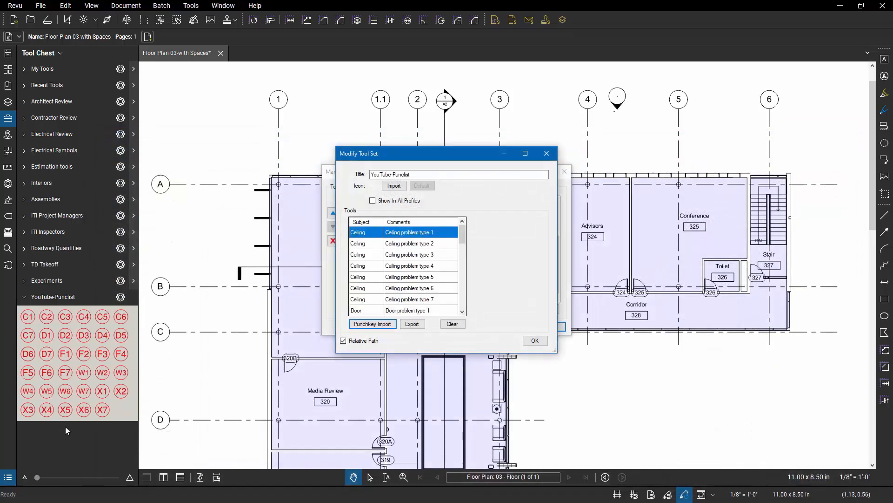
mouse_move(141, 352)
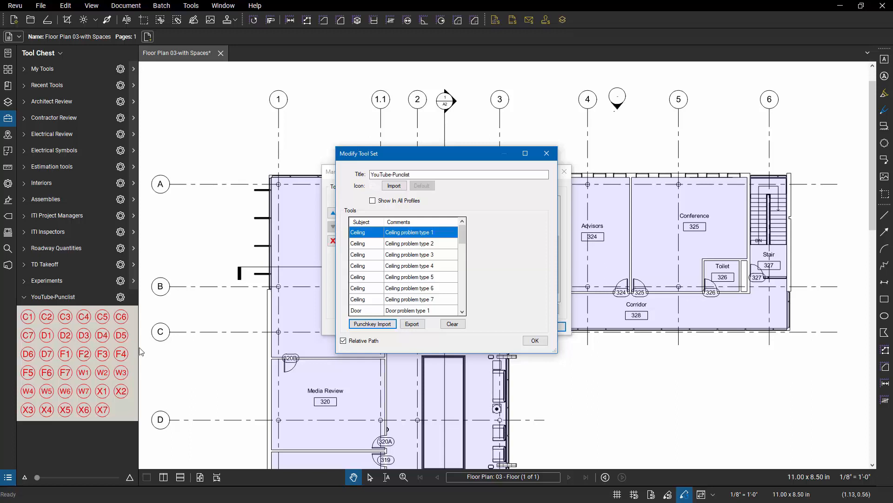
left_click(534, 341)
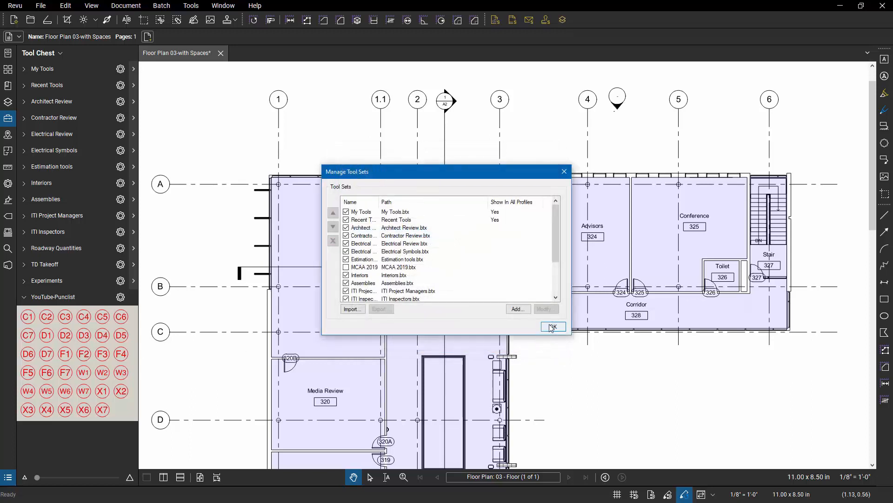
- Finish managing tool sets and activate the D4 punch-list symbol for placement
left_click(552, 326)
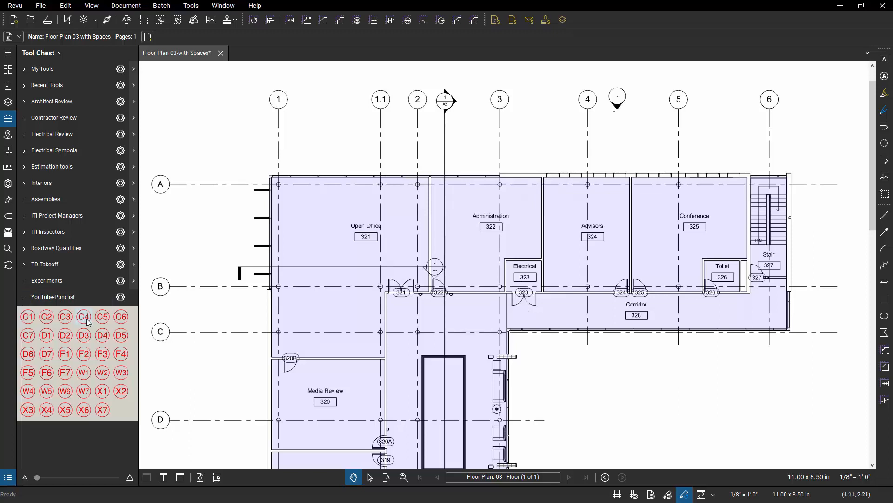
left_click(102, 335)
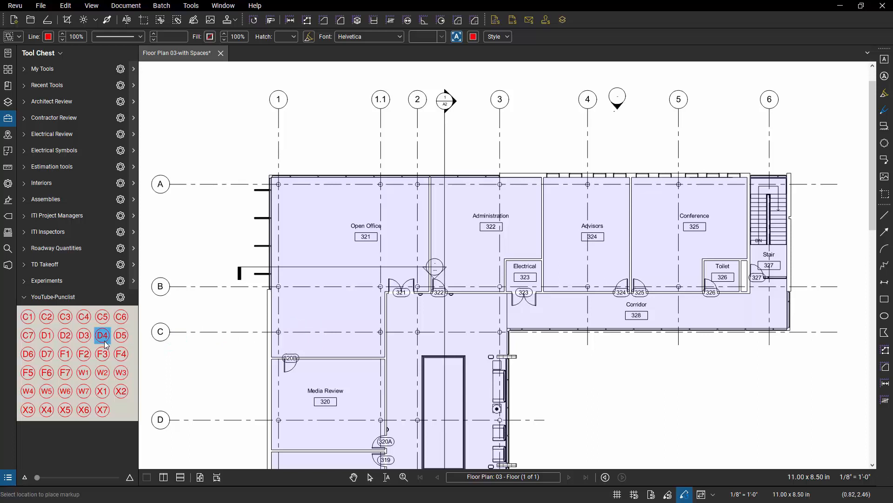
mouse_move(120, 296)
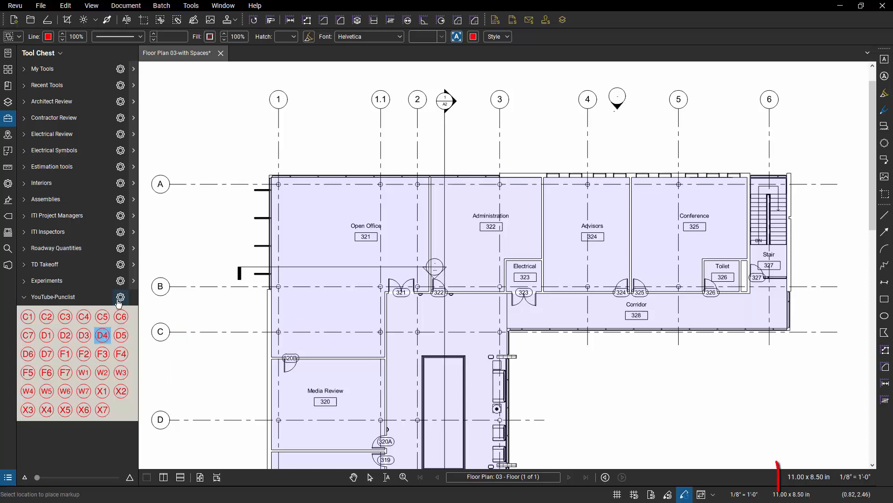
mouse_move(856, 484)
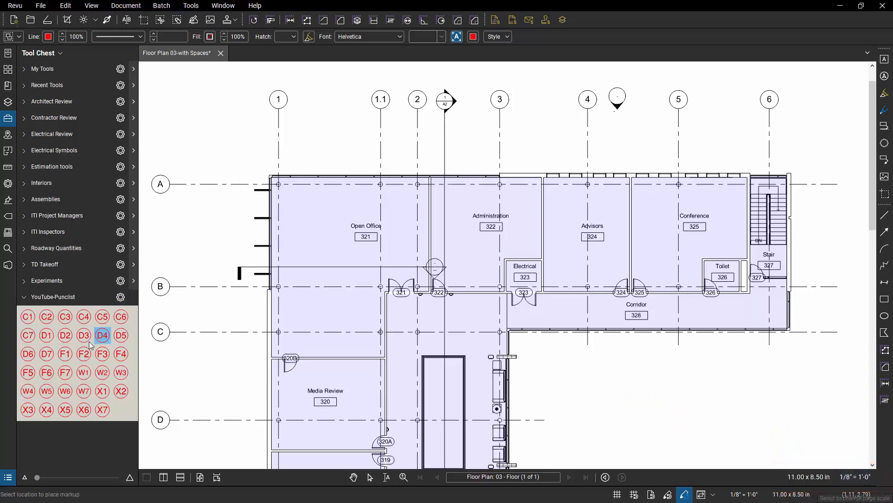
- Apply a 1/4" = 1'-0" baseline scale to the YouTube-Punclist tool set from its gear menu
left_click(120, 297)
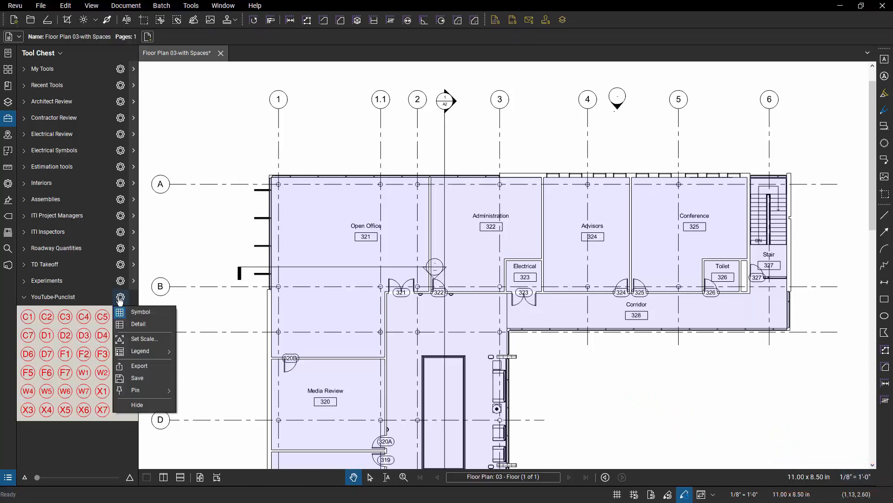
mouse_move(144, 338)
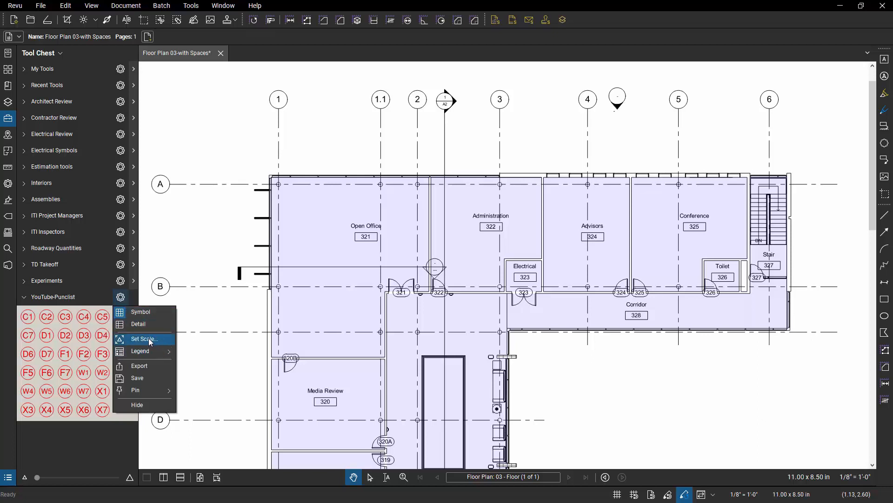
left_click(142, 339)
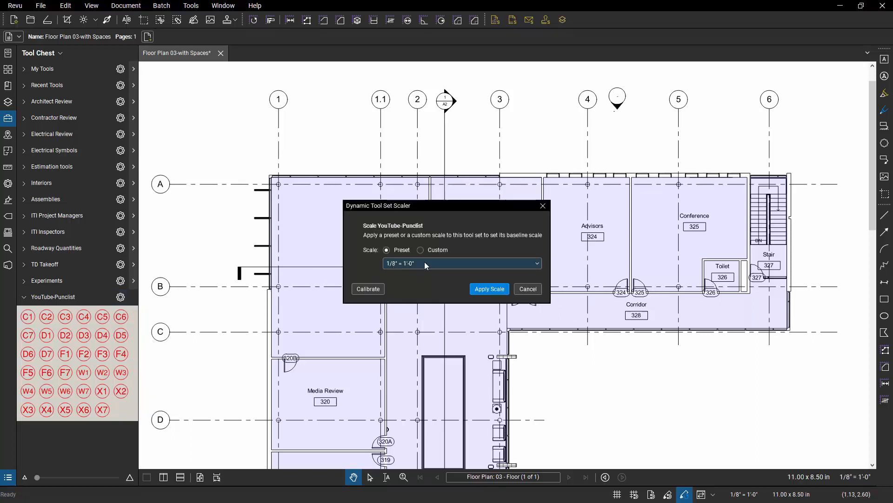
left_click(462, 263)
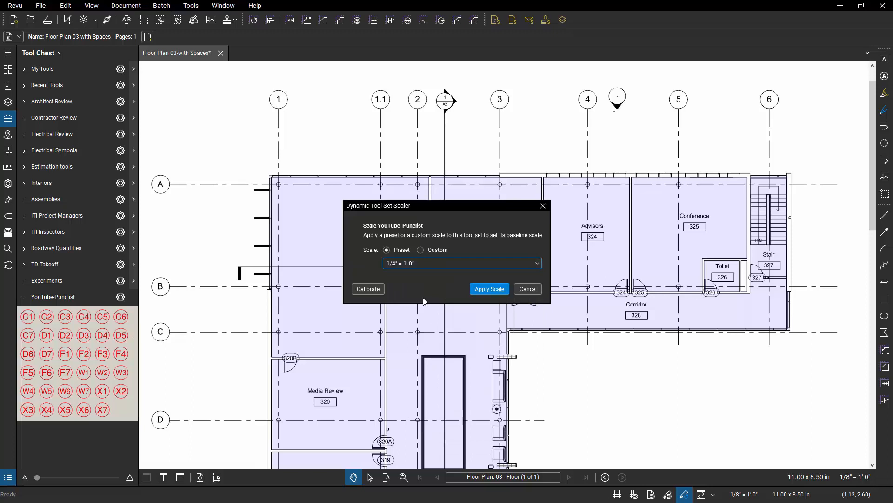
left_click(488, 289)
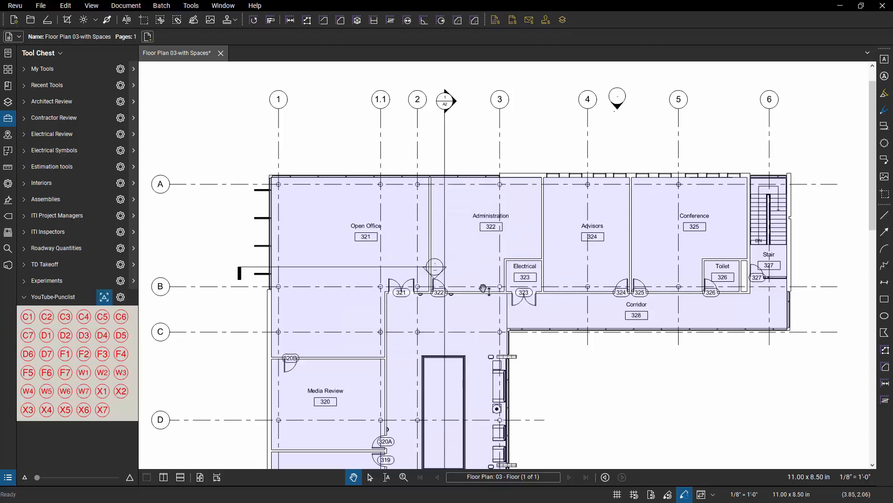
mouse_move(102, 316)
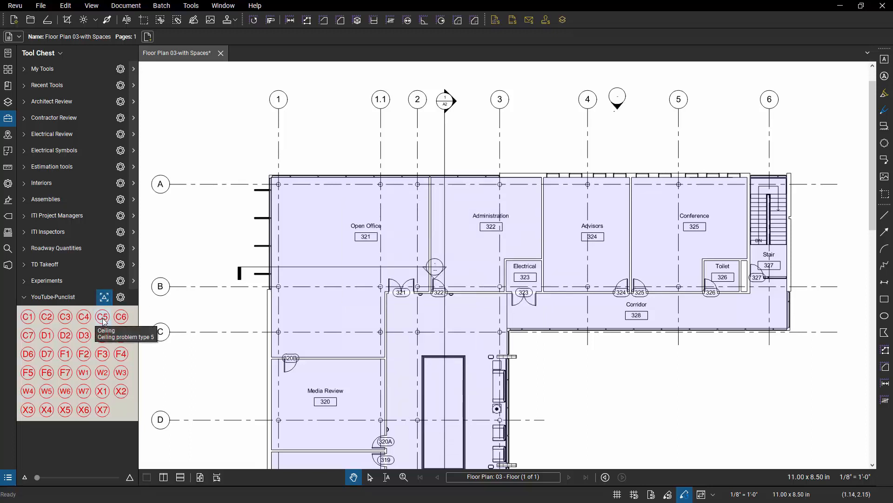
left_click(103, 335)
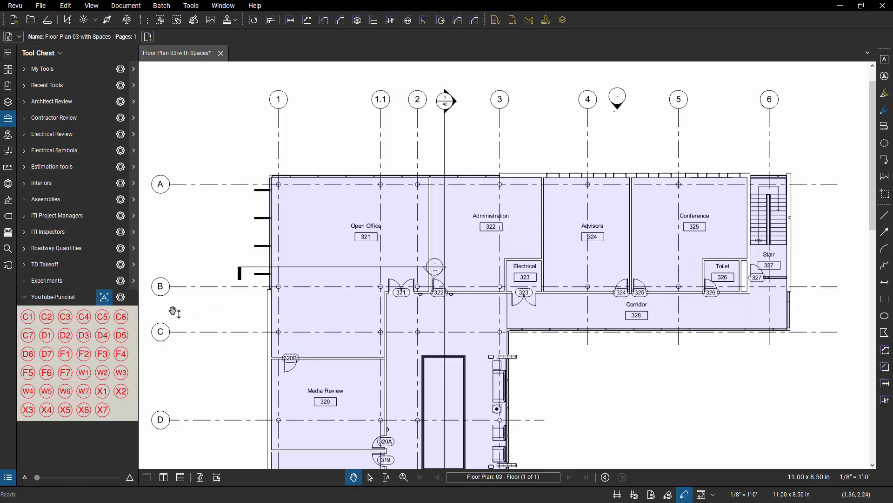
mouse_move(80, 308)
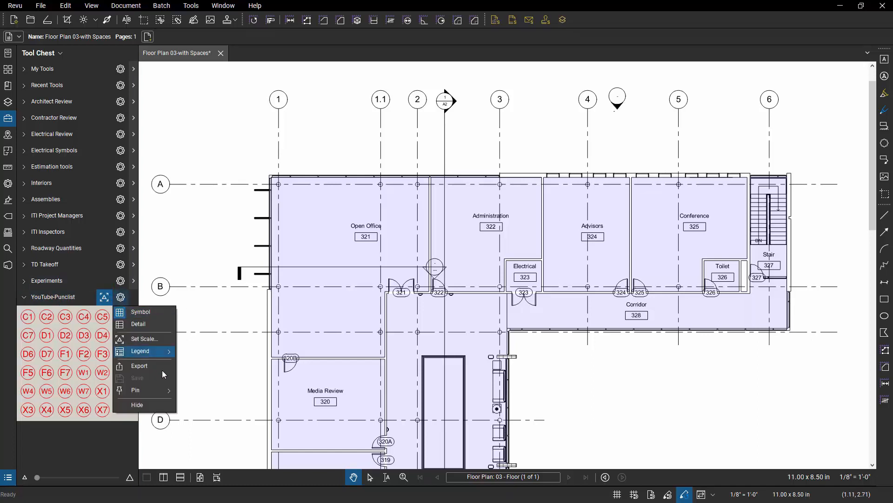
- Export the tool set as YouTube-Punclist.btx into the Punchlist by CSV example folder
left_click(138, 364)
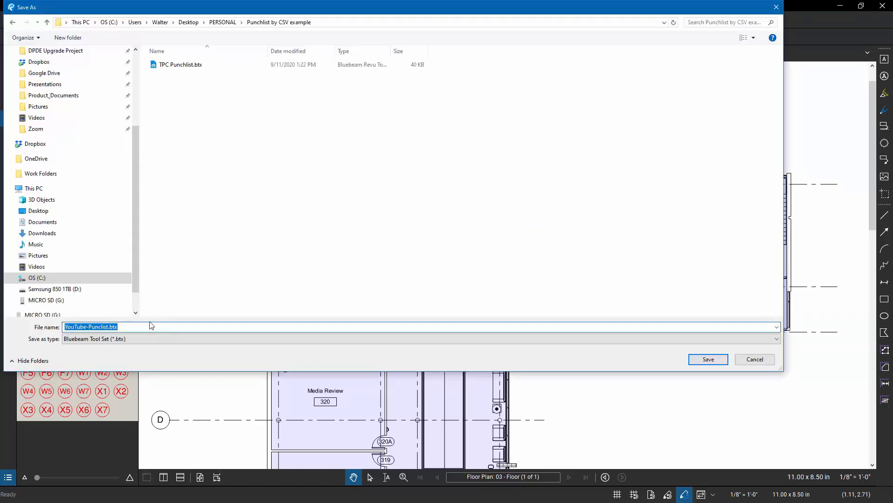
left_click(708, 359)
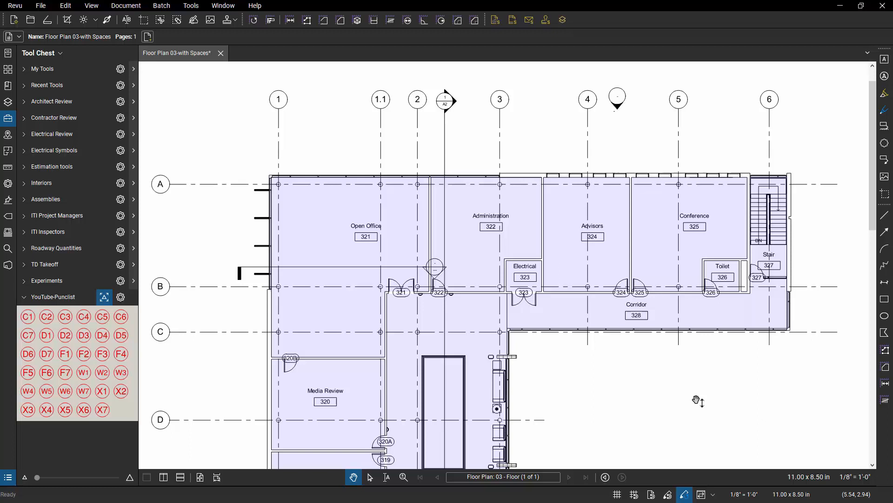
mouse_move(794, 133)
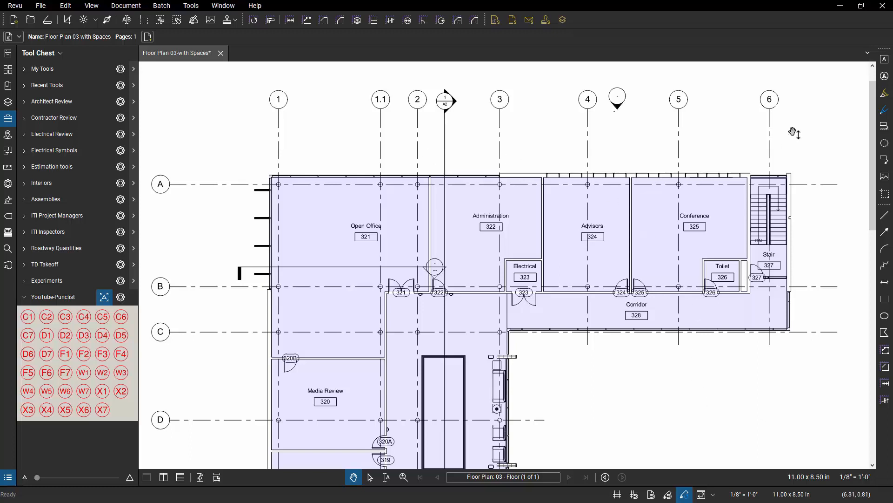
- Attach YouTube-Punclist.btx to the floor plan using the File Attachment tool
left_click(191, 6)
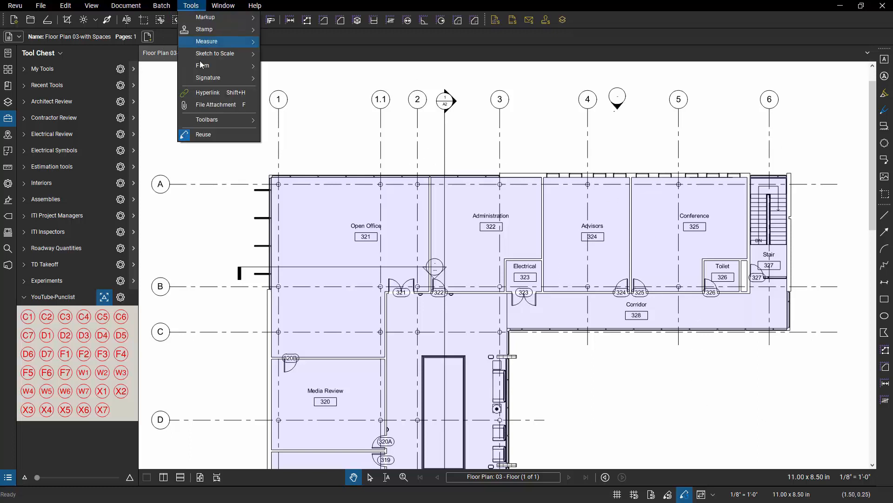
left_click(215, 104)
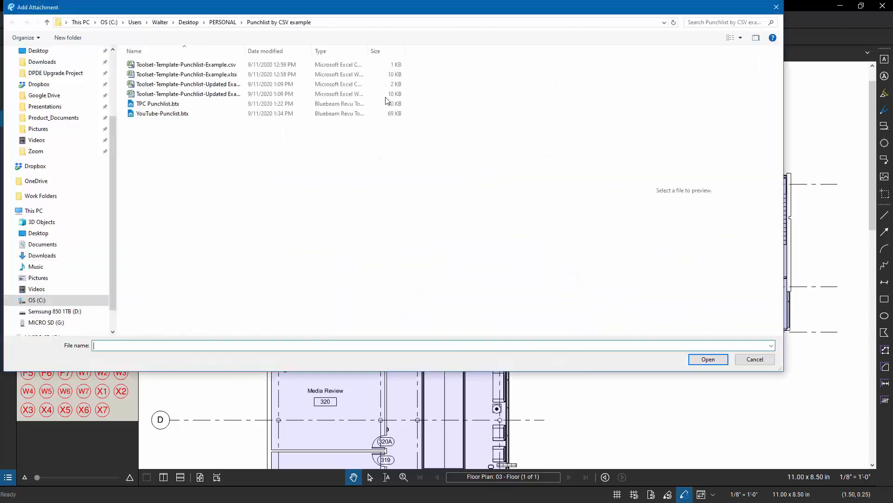
left_click(162, 113)
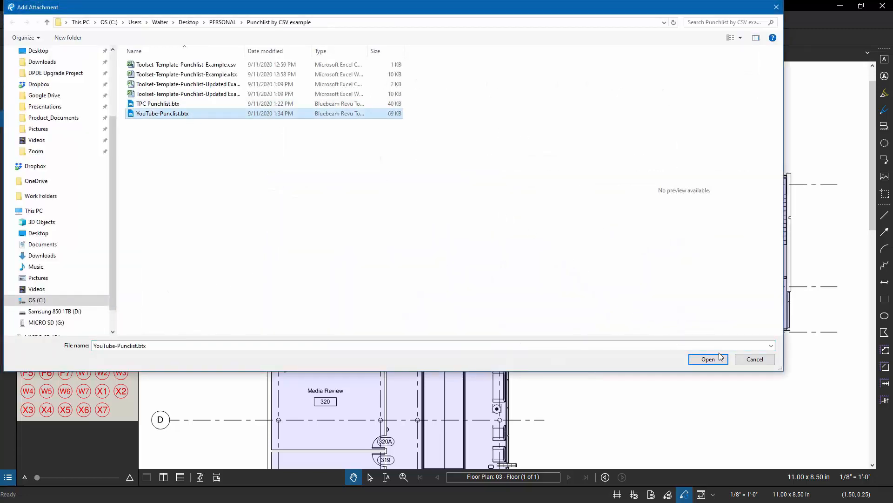
left_click(707, 359)
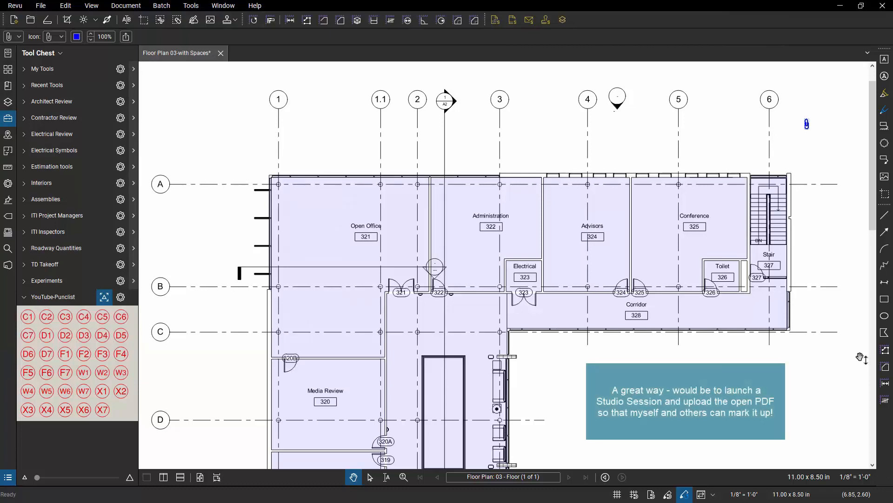
- Save the floor plan with its attachment and close the document
right_click(180, 52)
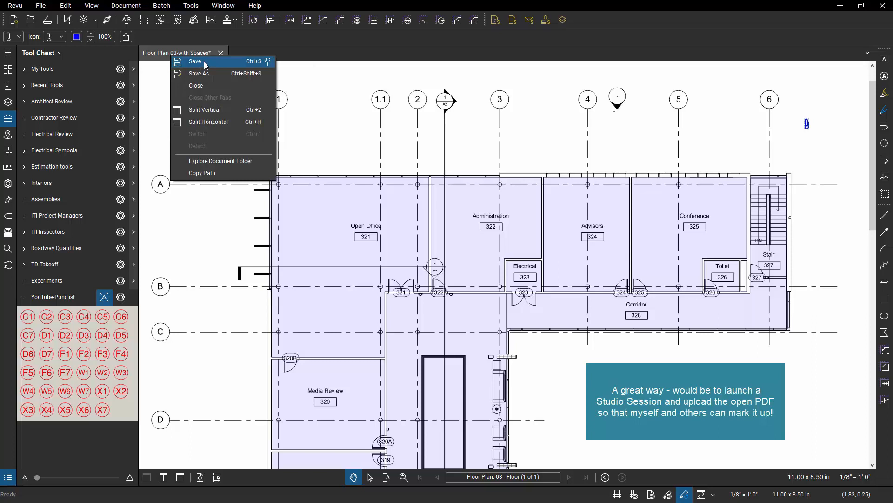
left_click(194, 61)
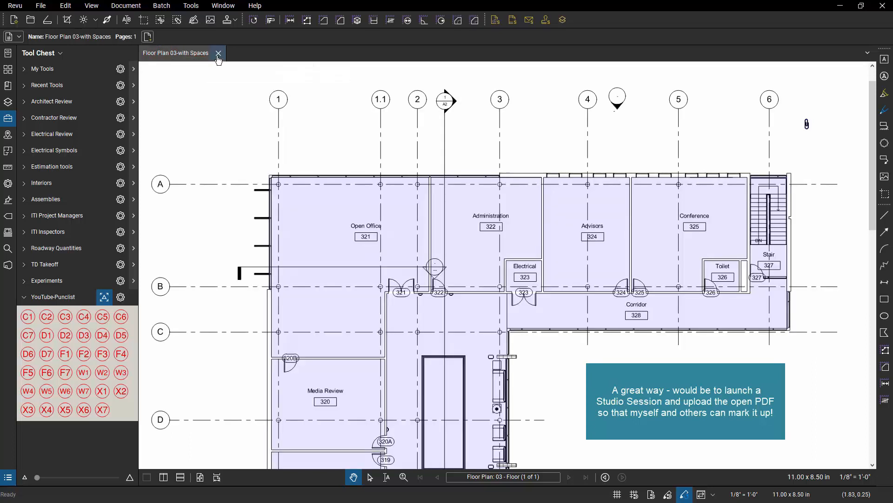
left_click(218, 53)
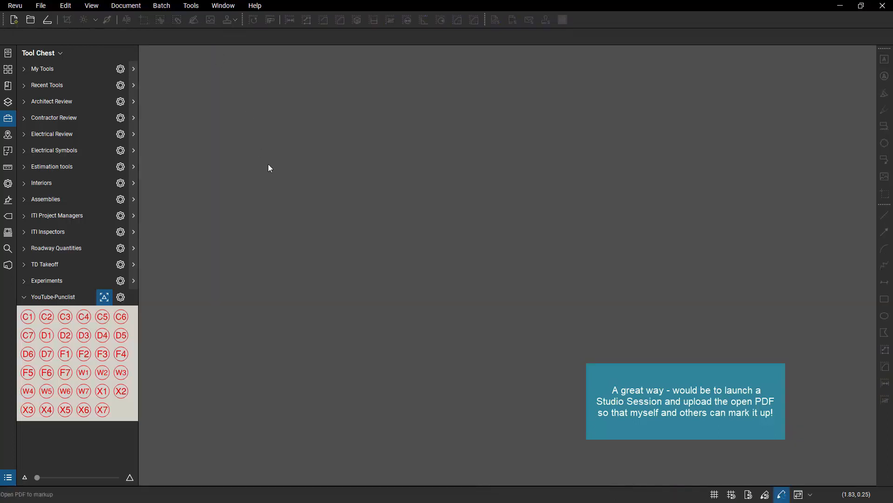
mouse_move(263, 164)
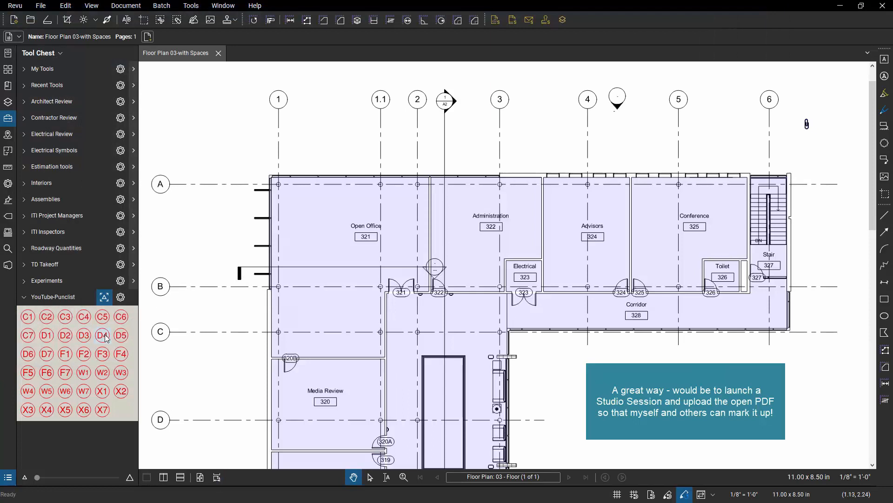
- Place a D4 punch symbol beside Media Review room 320 and close the floor plan
left_click(102, 335)
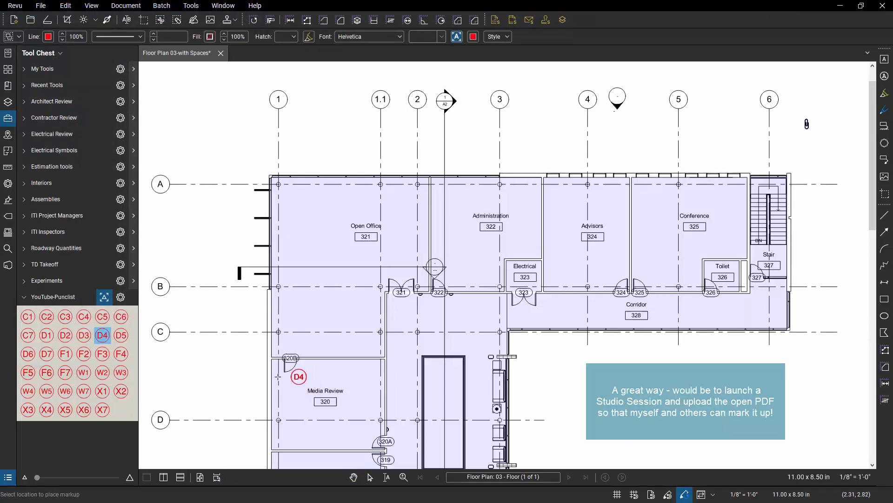
left_click(82, 335)
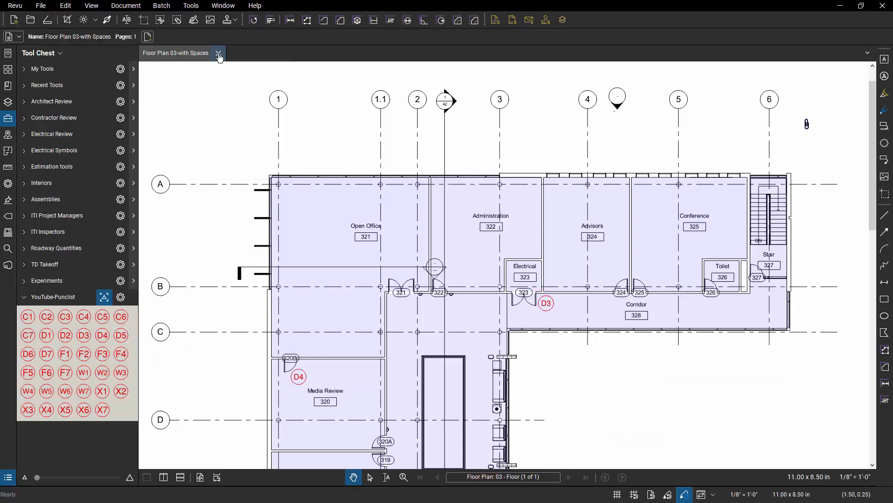
left_click(219, 52)
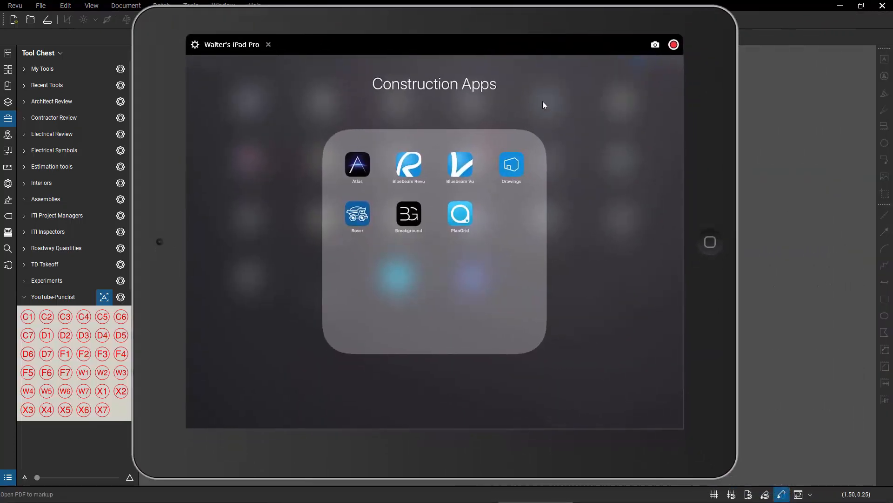
- Start Revu on the iPad to browse Dropbox for Floor Plan 03-with Spaces.pdf
left_click(409, 164)
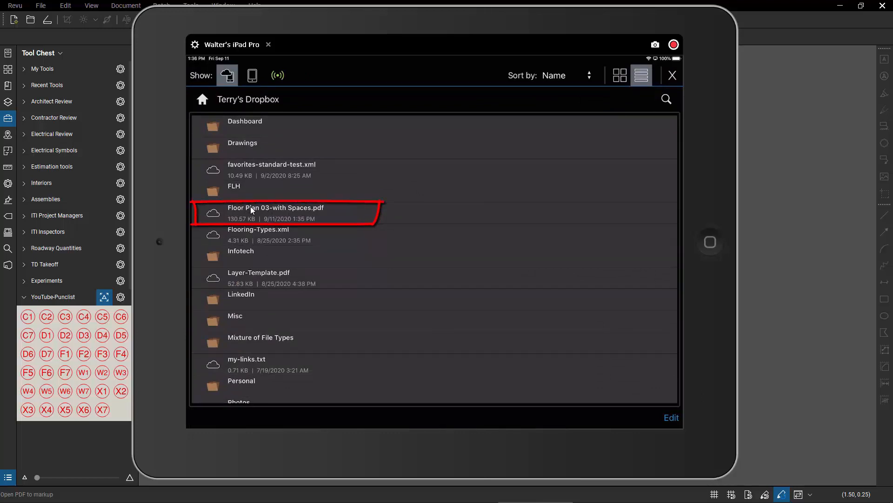
mouse_move(390, 212)
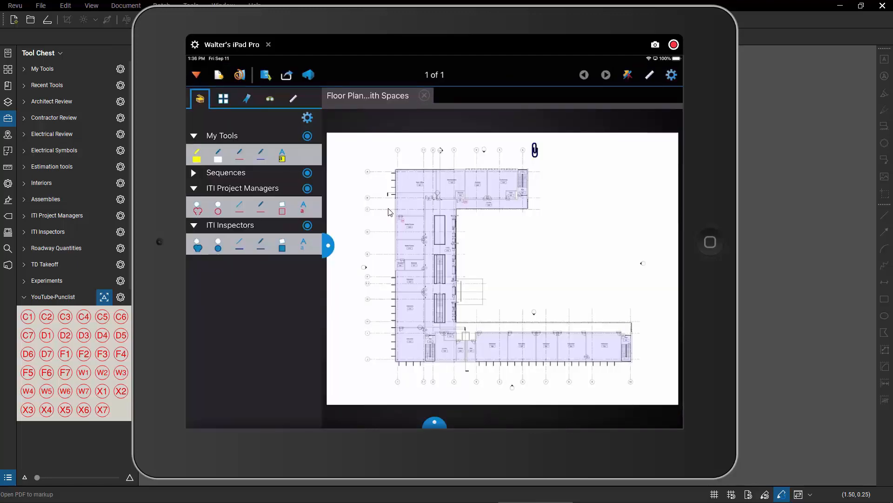
mouse_move(653, 122)
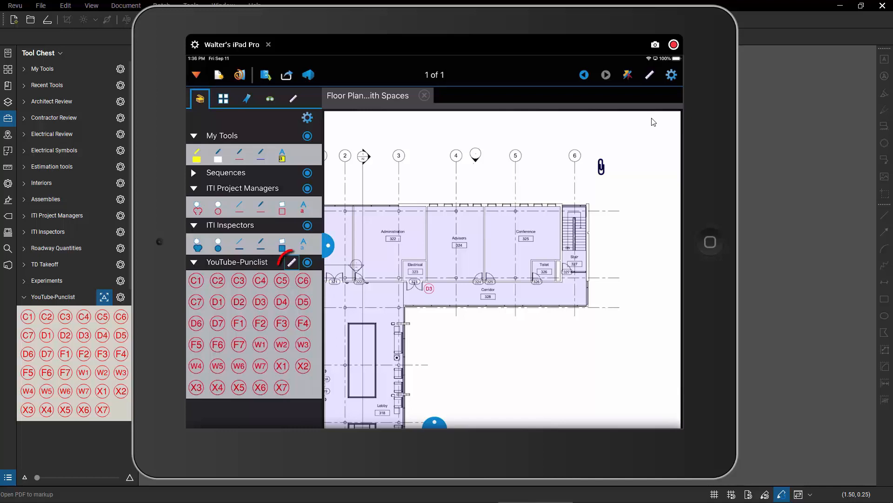
- Place a W1 punch symbol from the YouTube-Punclist set in the Open Office near grid line A
left_click(293, 262)
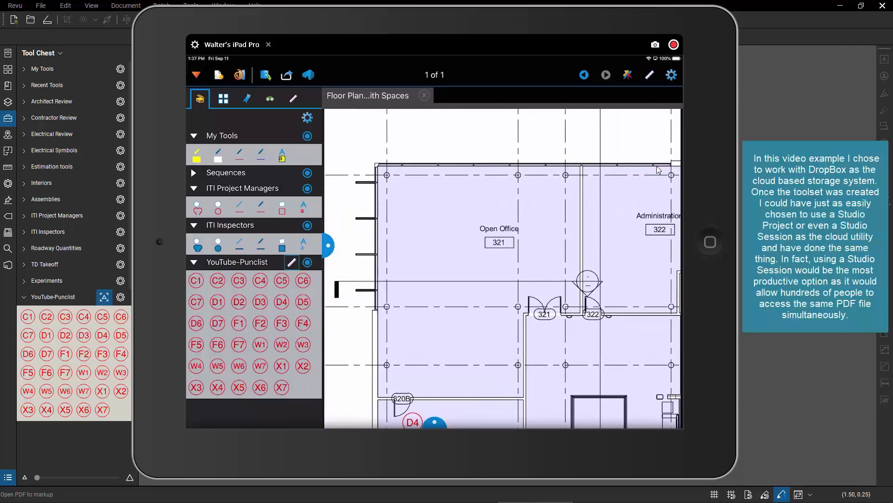
left_click(260, 344)
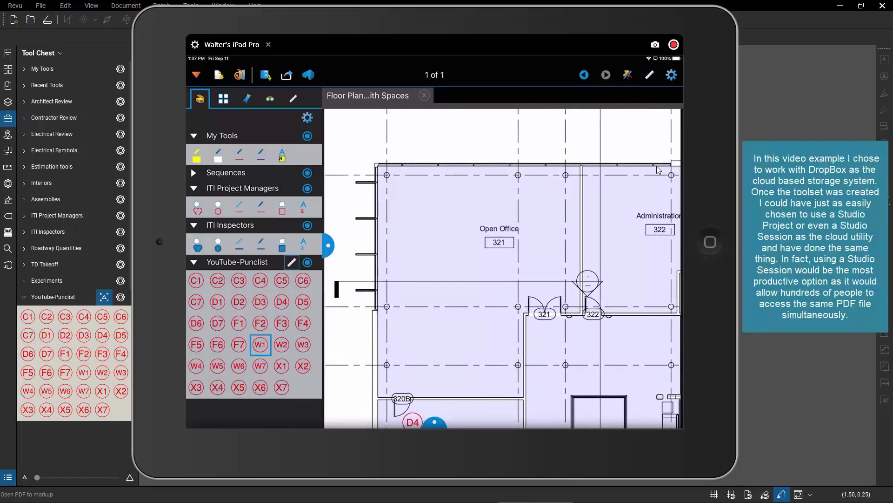
left_click(260, 344)
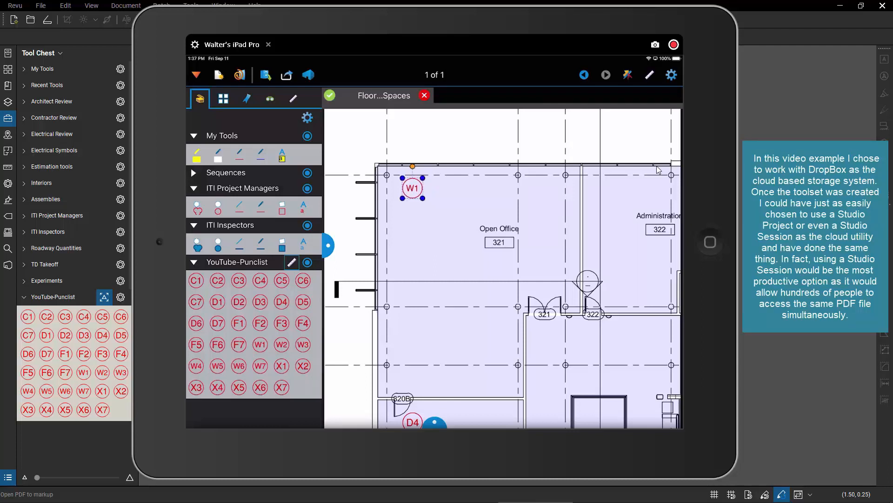
mouse_move(412, 231)
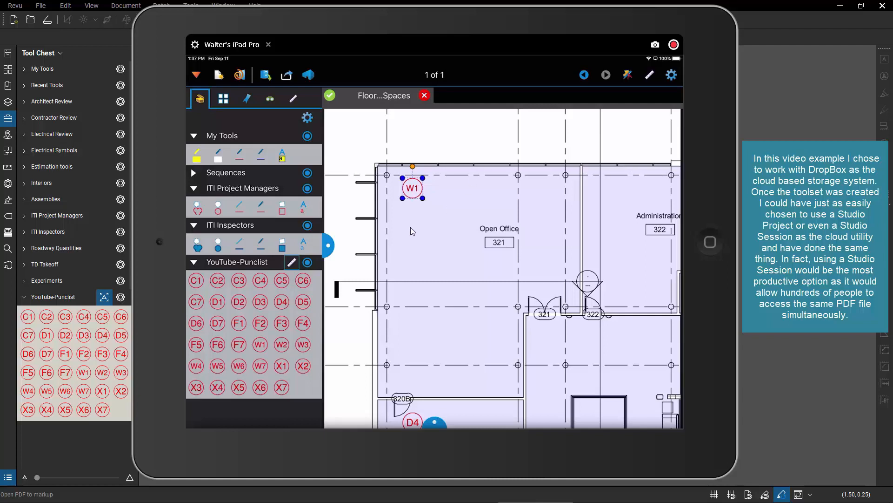
mouse_move(242, 268)
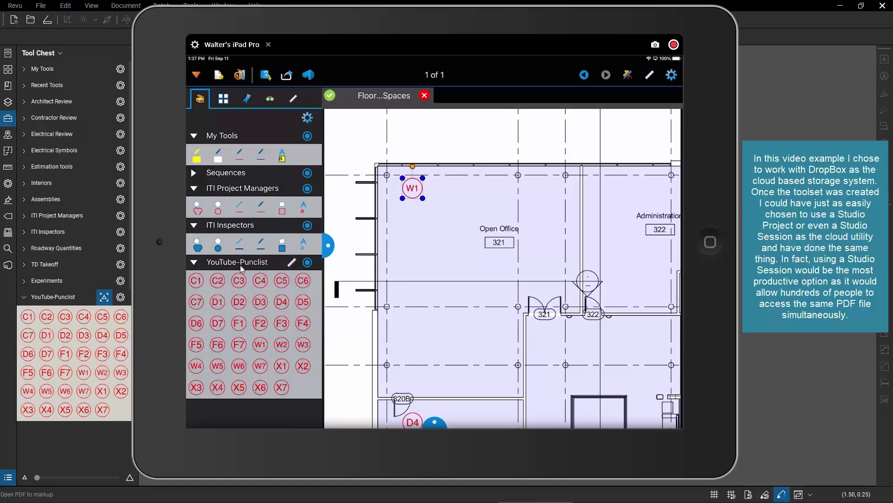
left_click(259, 345)
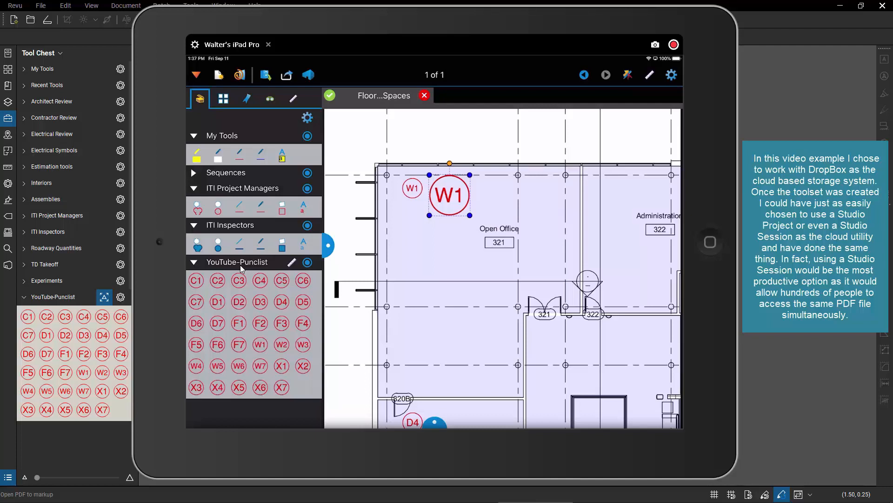
- Select the placed W1 symbol and bring up its context menu
right_click(448, 194)
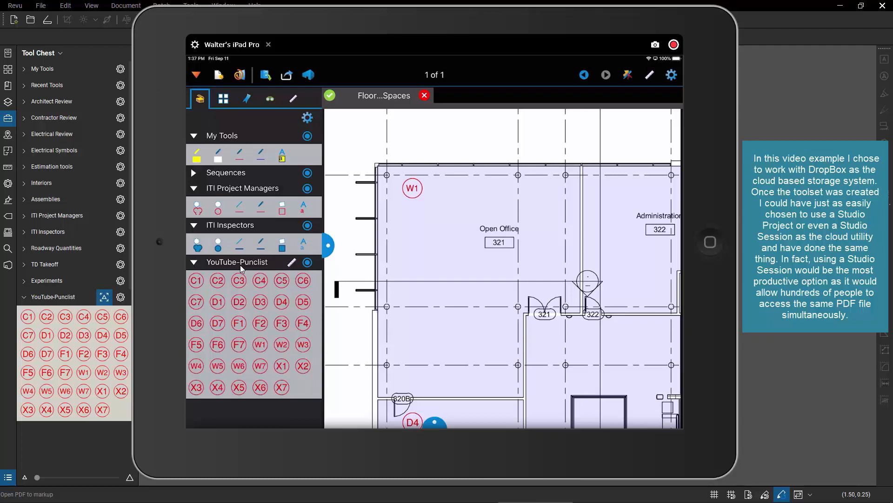
left_click(413, 188)
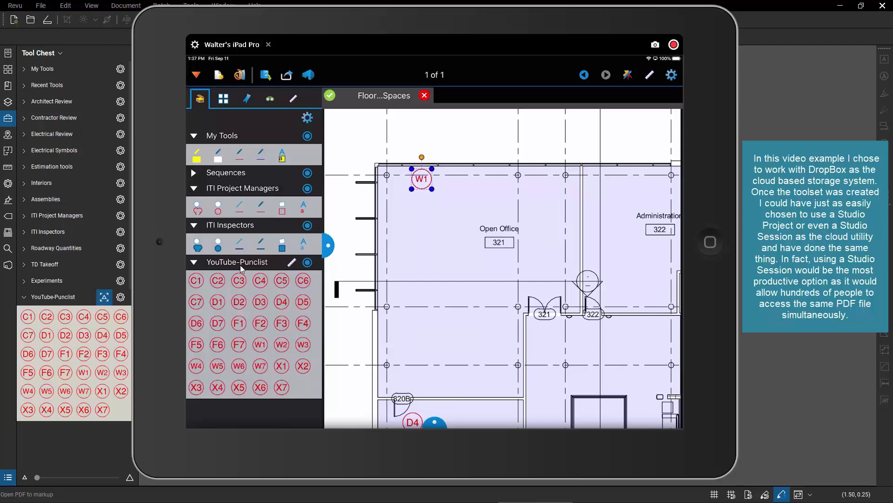
right_click(421, 179)
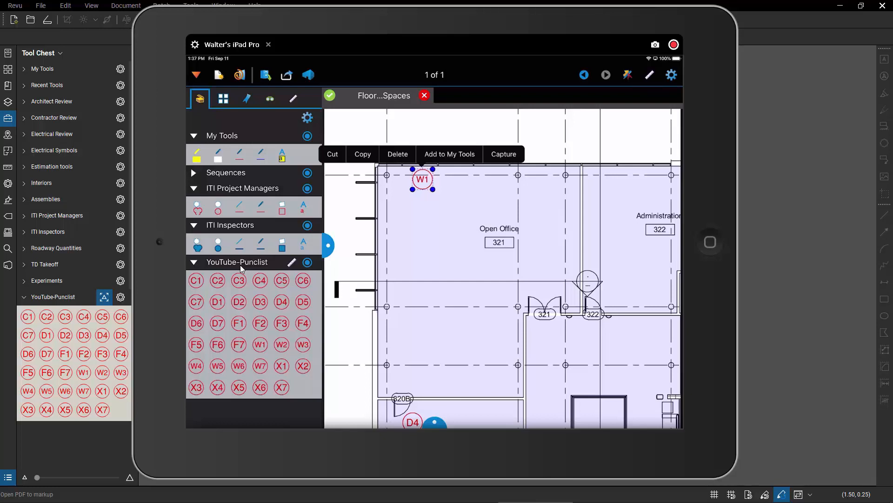
- Capture a photo of the window view with the iPad camera and attach it to W1
left_click(504, 154)
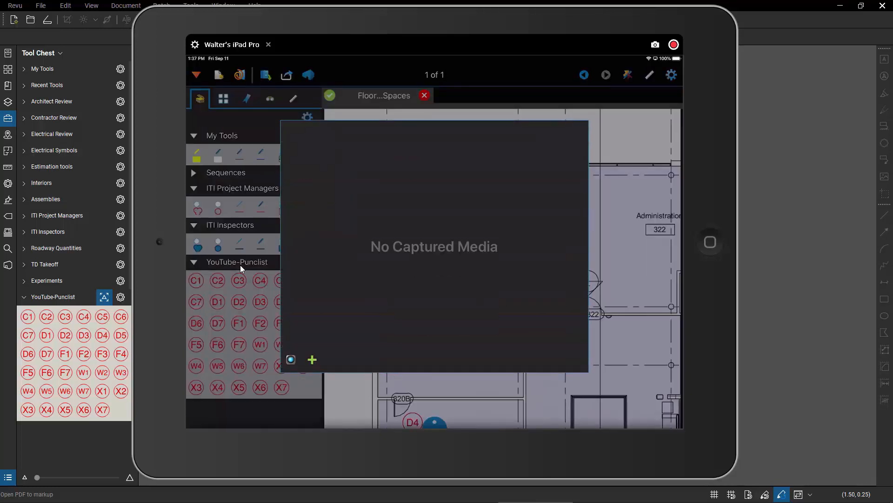
left_click(654, 44)
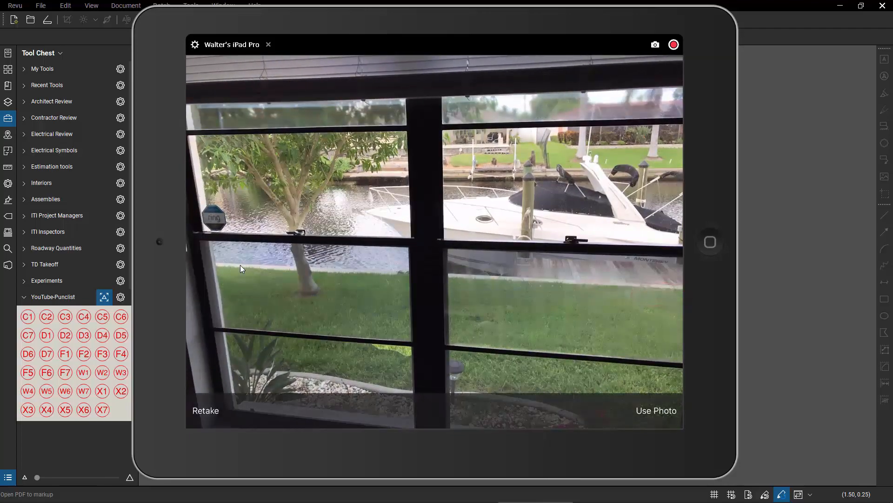
left_click(657, 411)
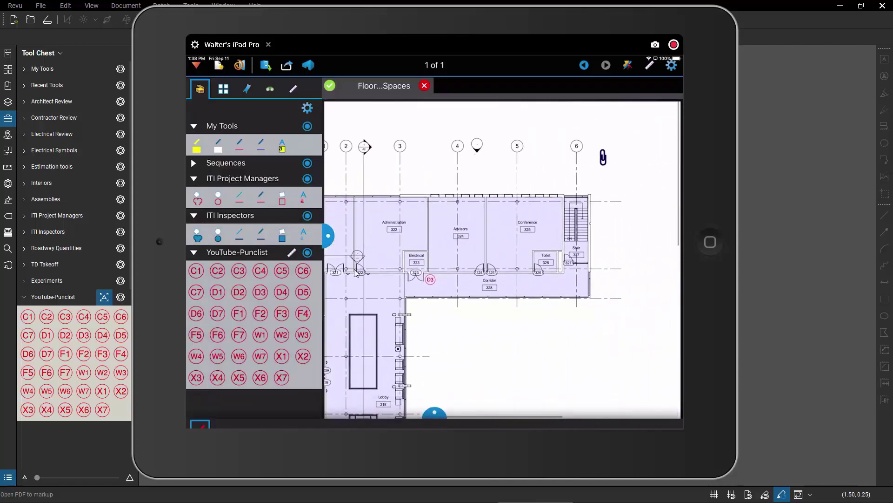
mouse_move(641, 207)
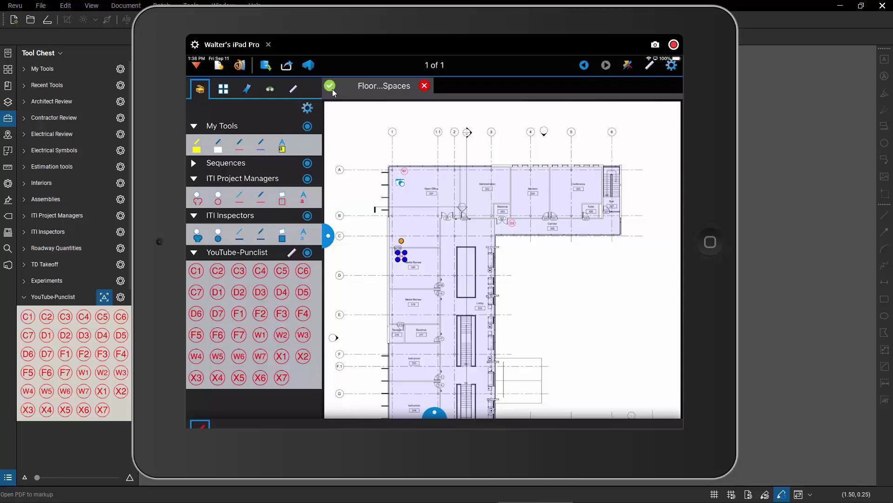
- Save all changes to the marked-up floor plan via the green checkmark
left_click(329, 85)
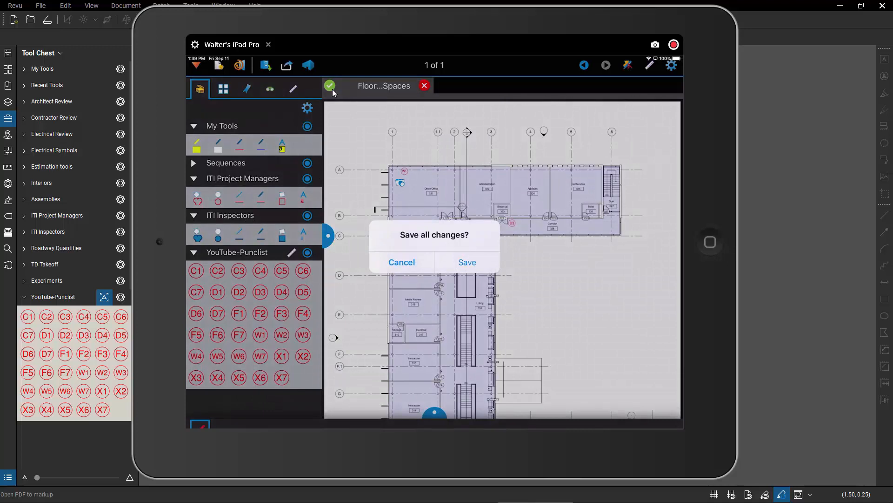
left_click(466, 263)
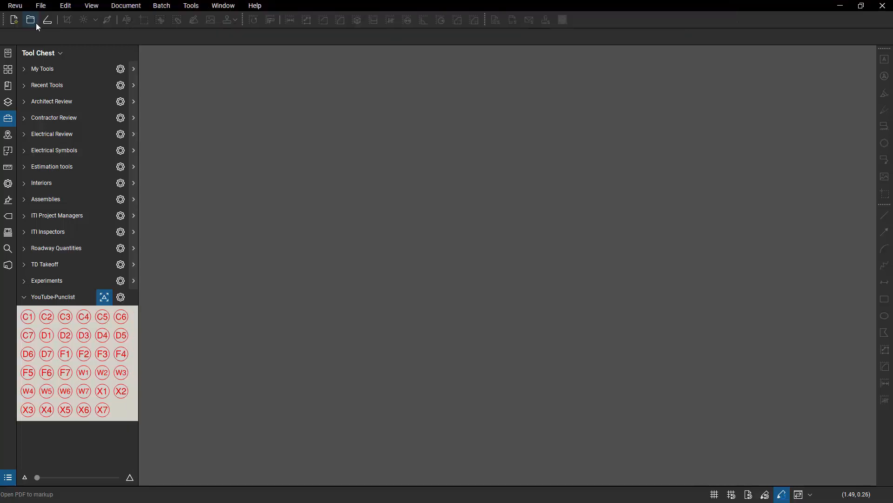
mouse_move(30, 20)
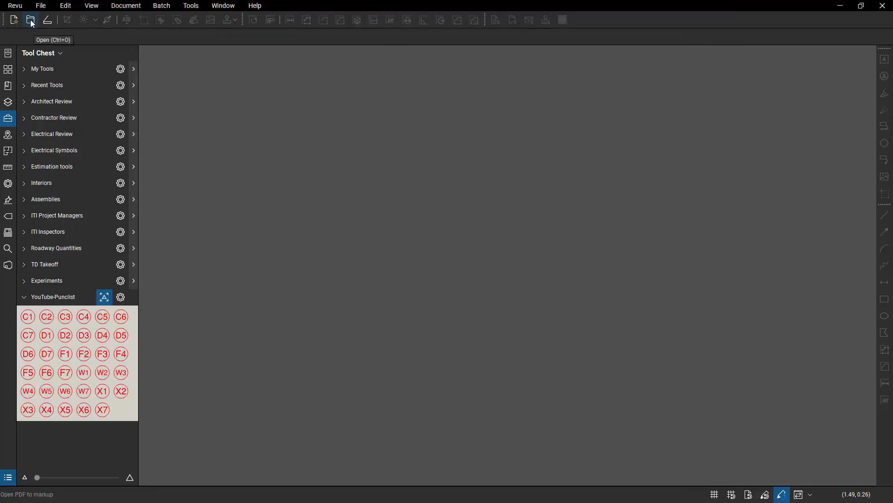
- Reopen Floor Plan 03-with Spaces on the PC and display W1's attached window photo
left_click(30, 20)
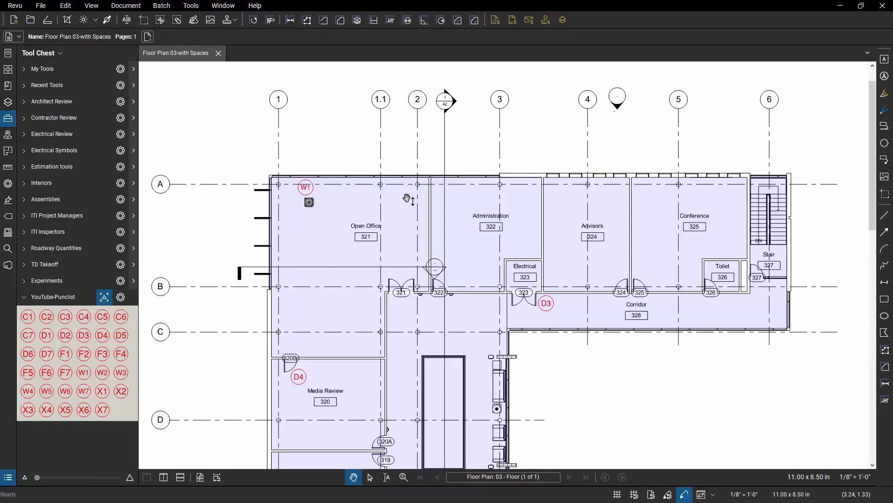
mouse_move(352, 205)
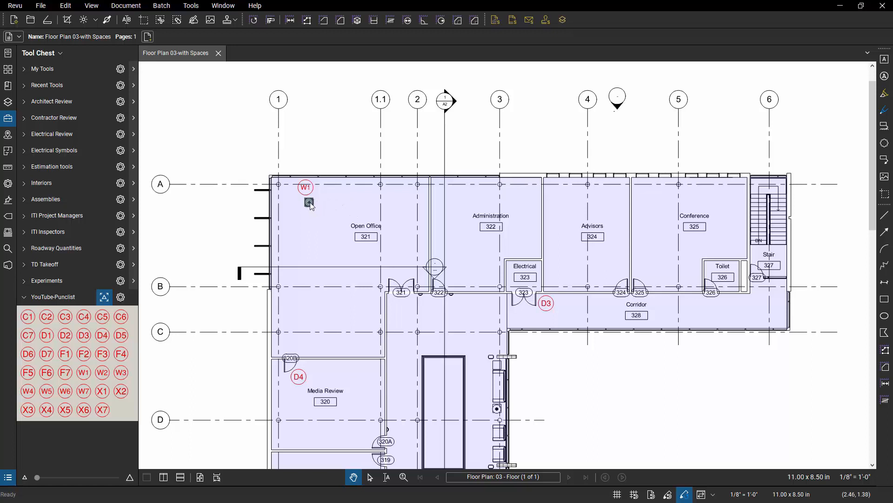
left_click(309, 202)
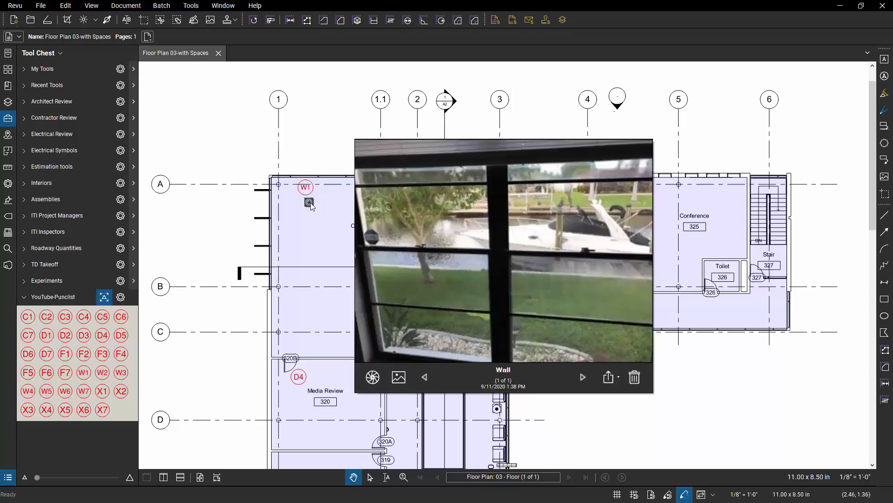